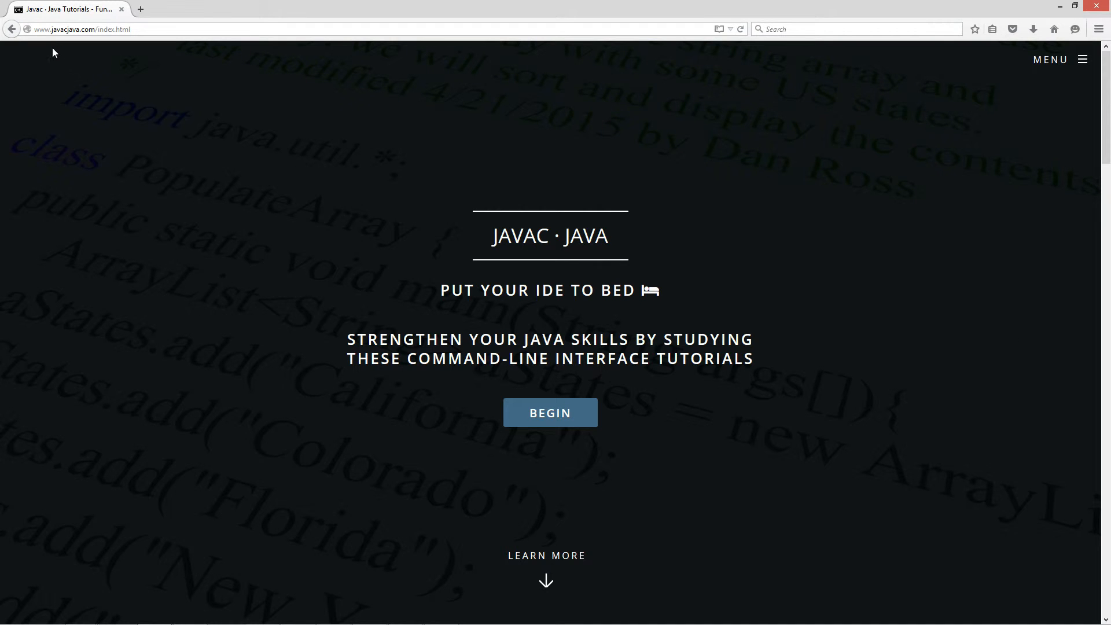
mouse_move(1051, 65)
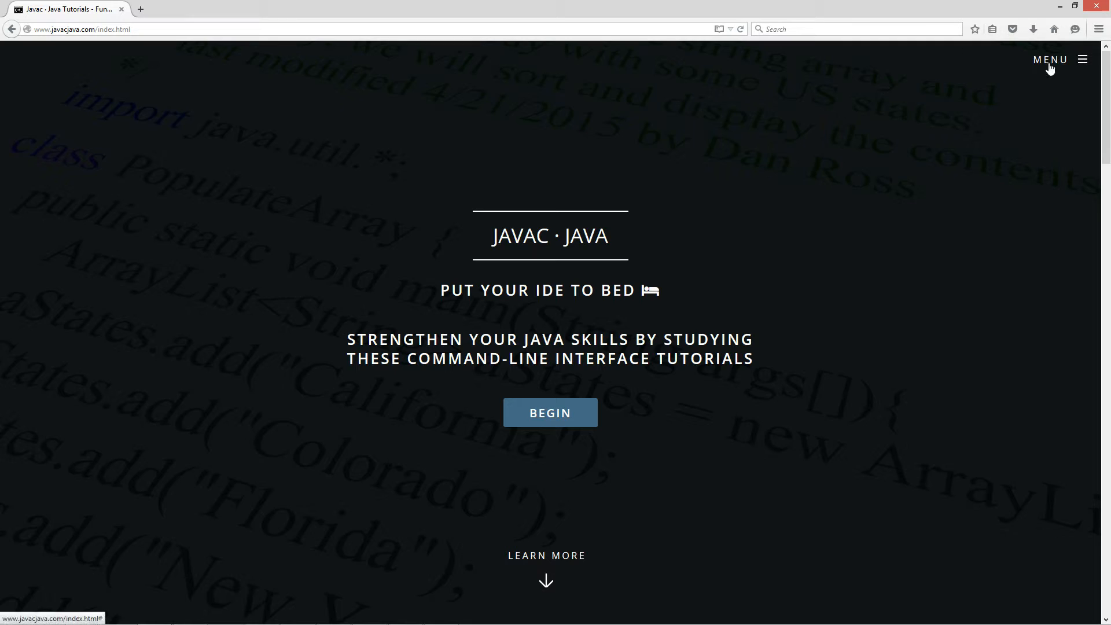
Step: Navigate from the menu to the Java OOP tutorials listing and pick Private Class
click(1051, 59)
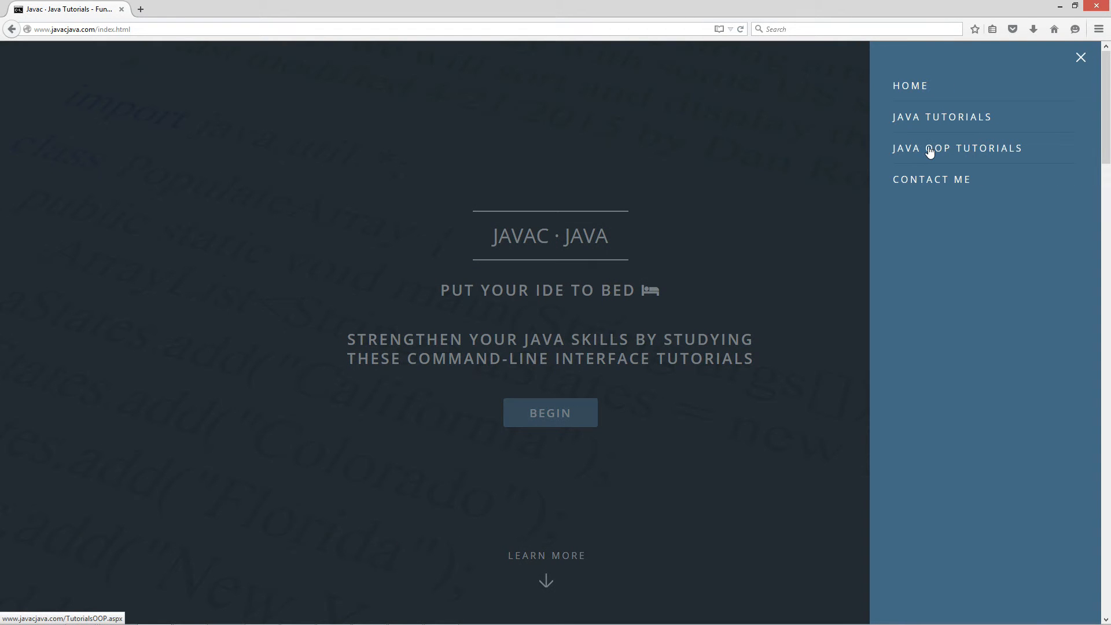
click(957, 148)
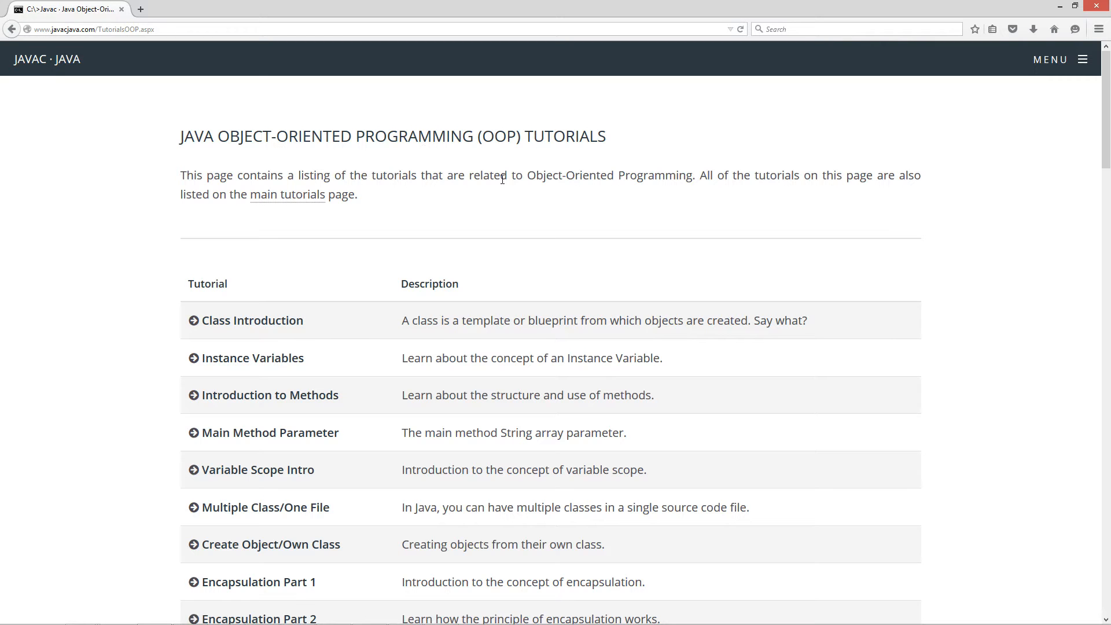
scroll(down, 3)
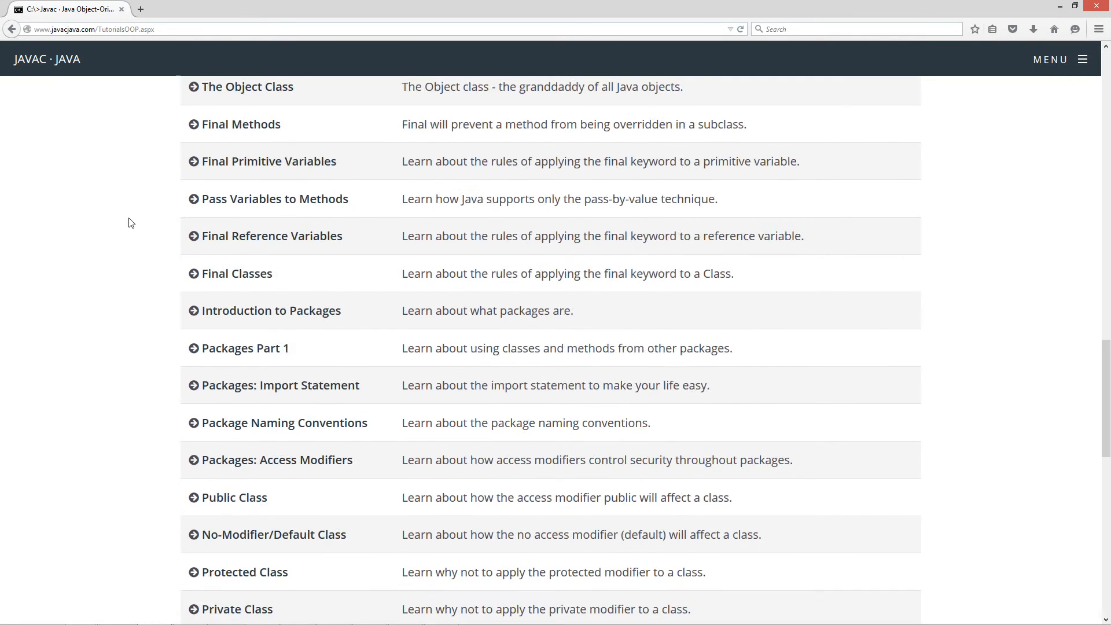
click(238, 609)
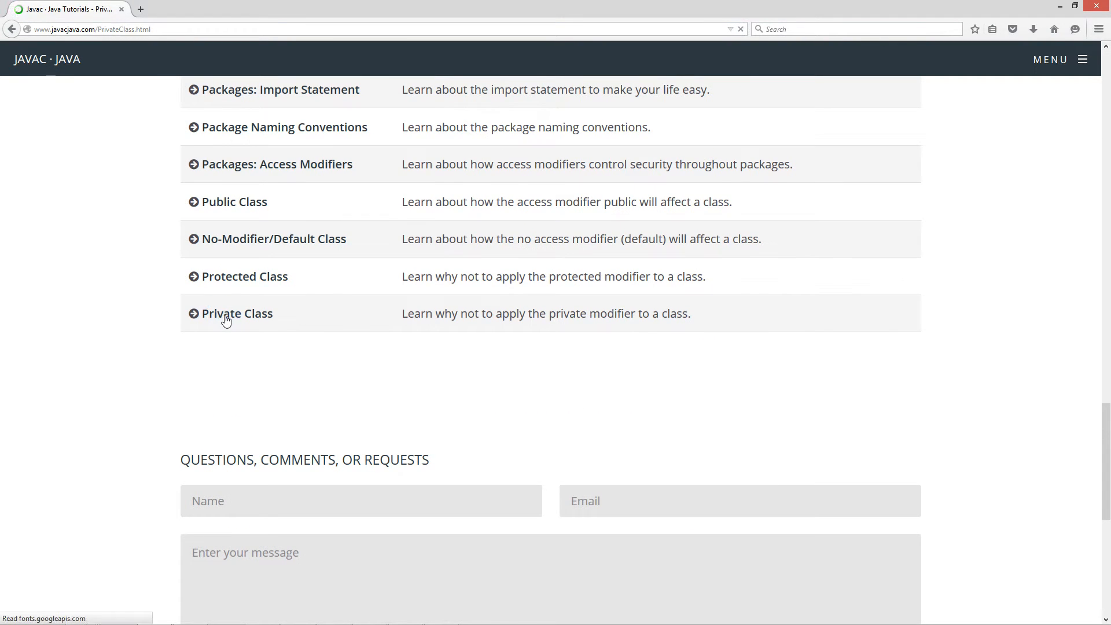
Step: Load the Private Class tutorial page with its introduction and CMD commands
click(236, 314)
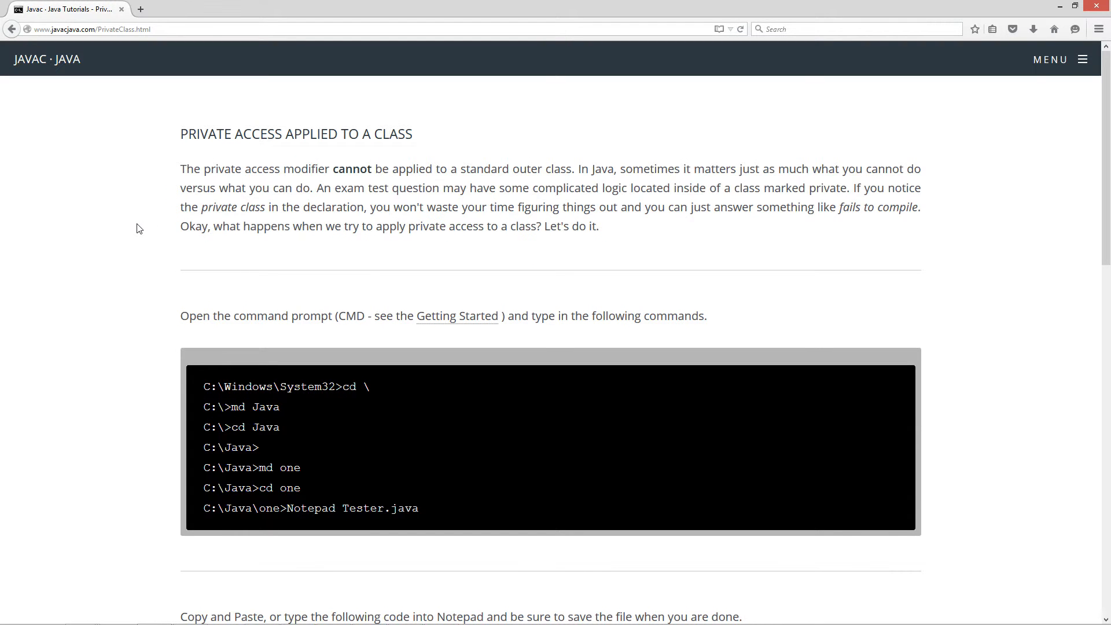
mouse_move(343, 182)
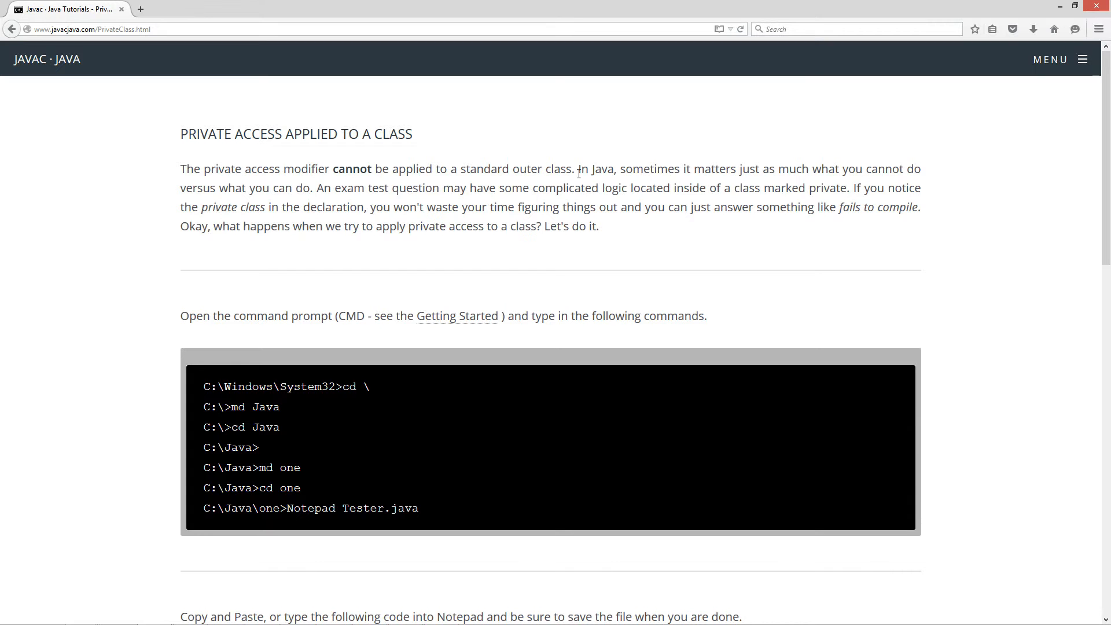
mouse_move(680, 182)
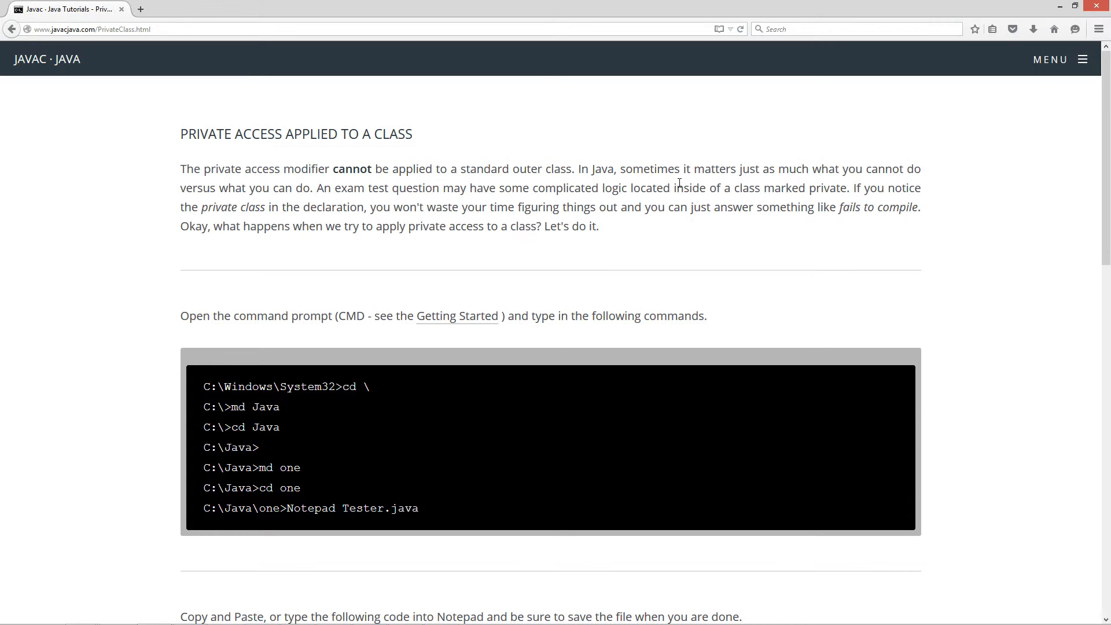
mouse_move(216, 204)
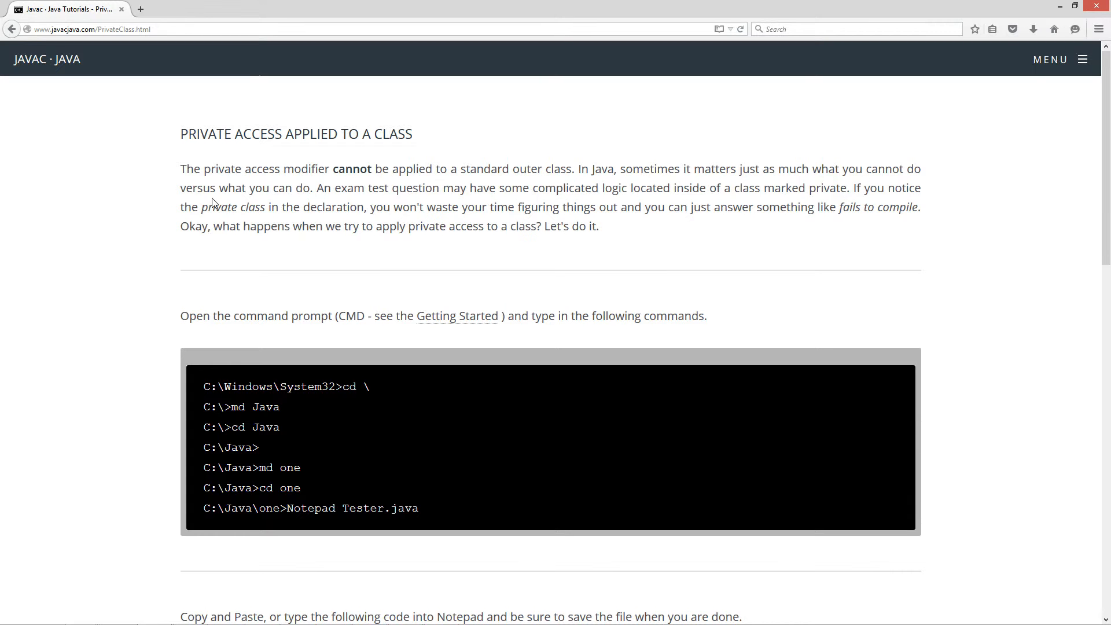
mouse_move(299, 201)
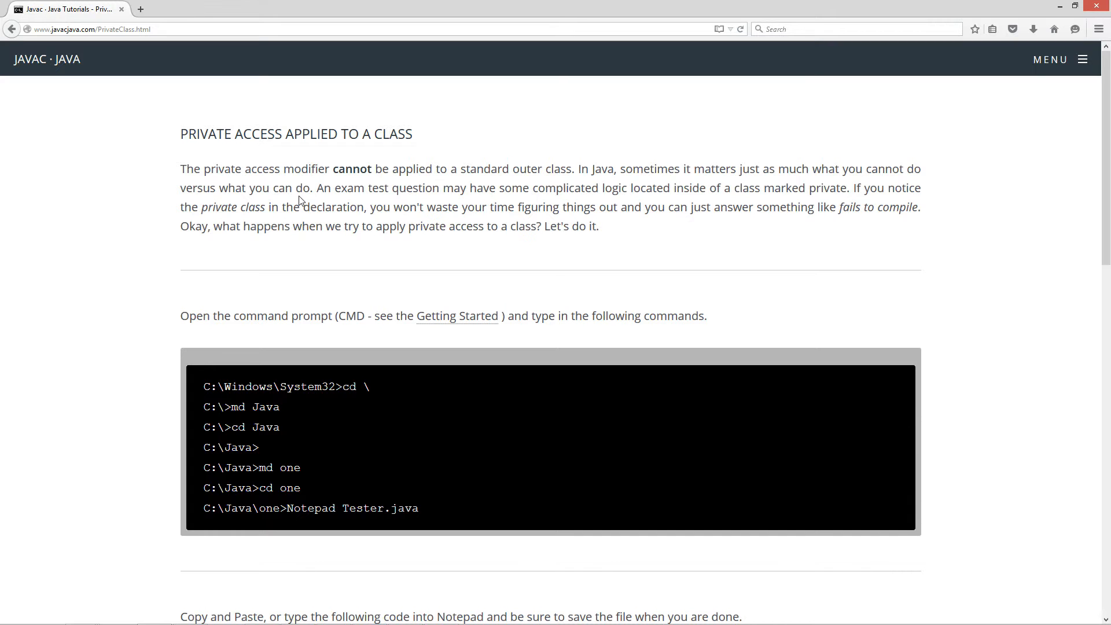
mouse_move(505, 198)
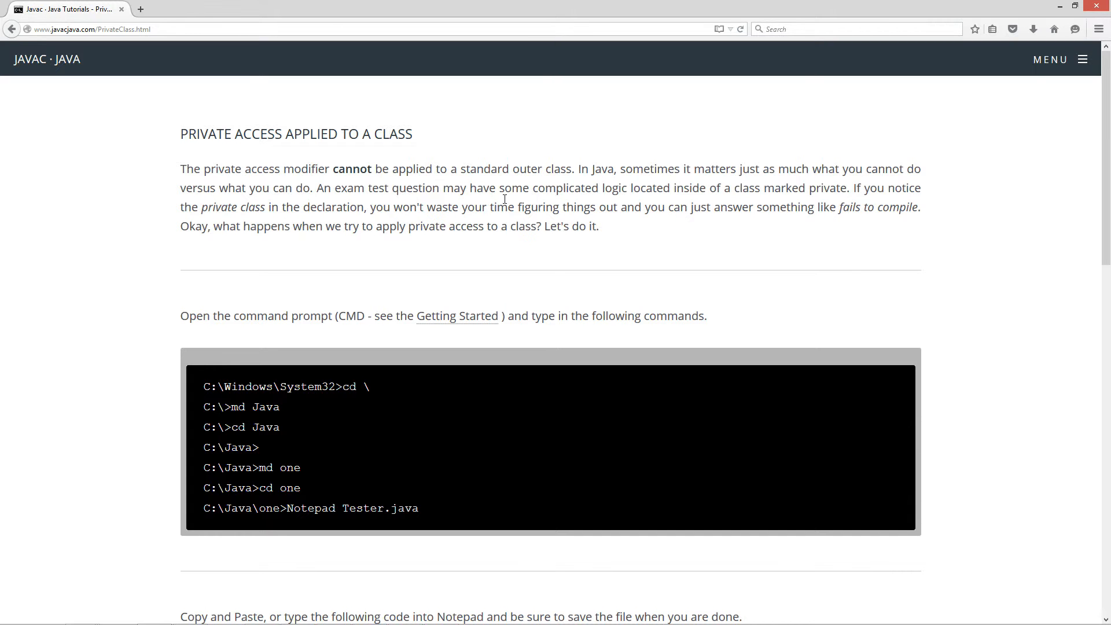
mouse_move(728, 193)
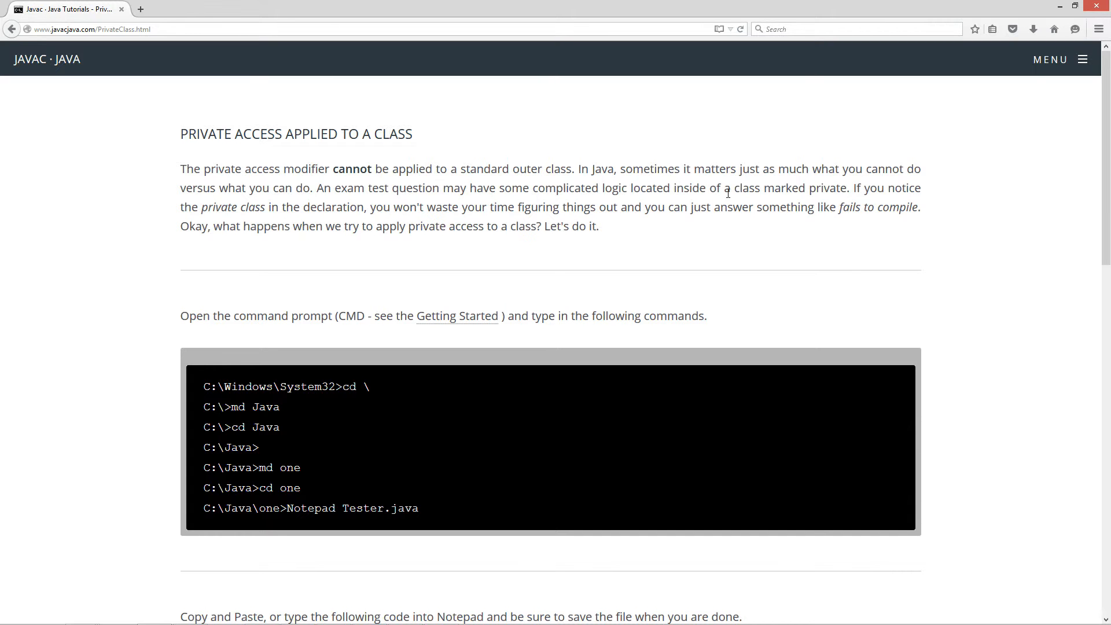
mouse_move(890, 197)
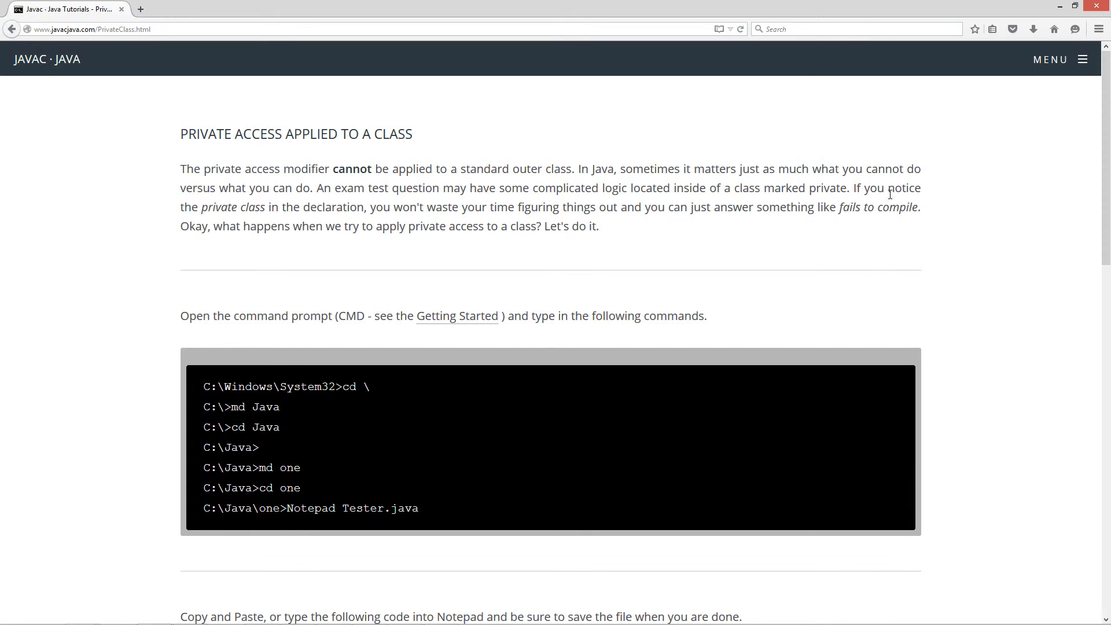
mouse_move(295, 221)
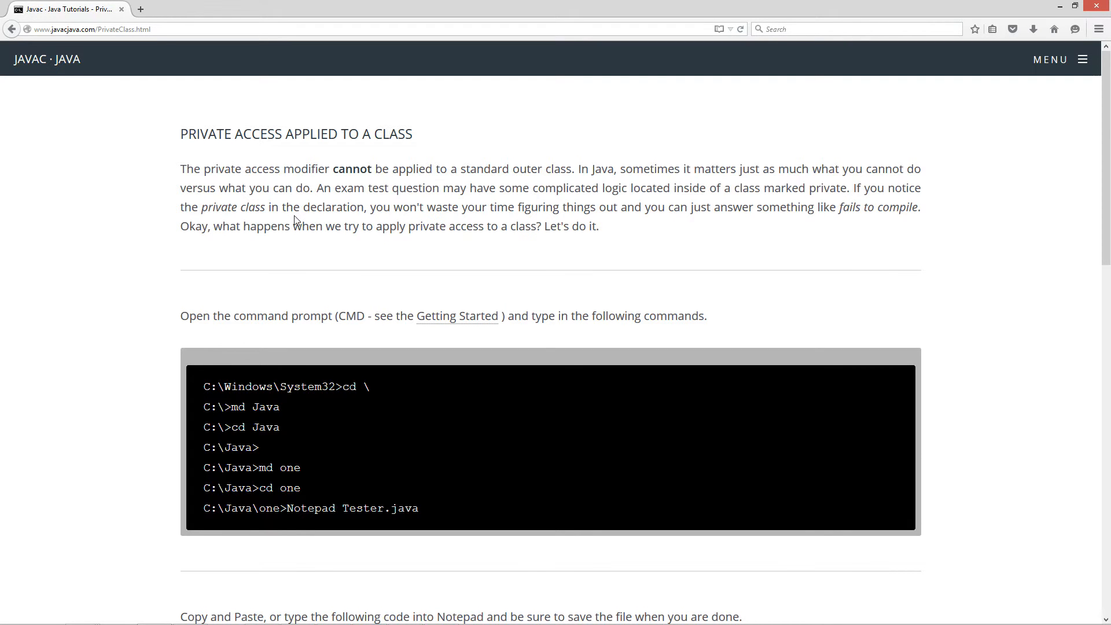
mouse_move(617, 218)
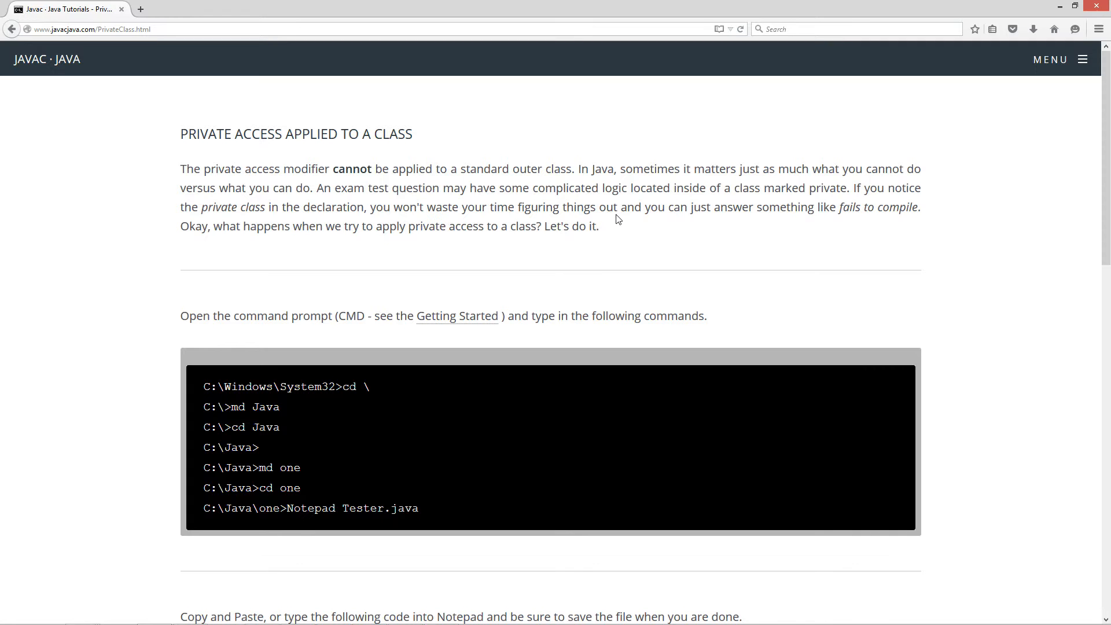
mouse_move(840, 213)
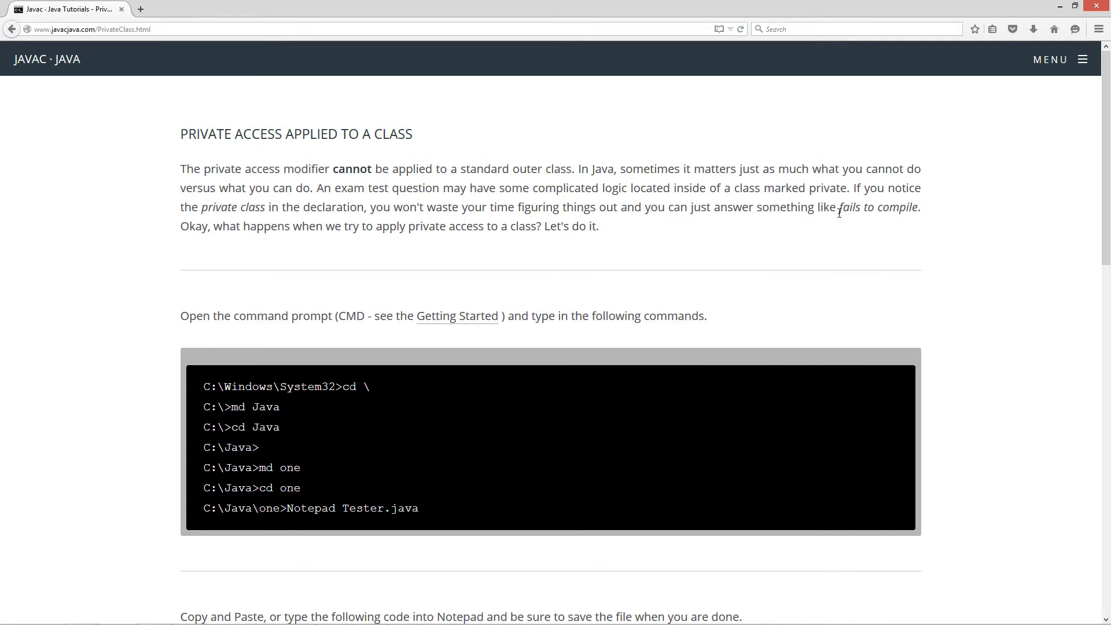
mouse_move(491, 257)
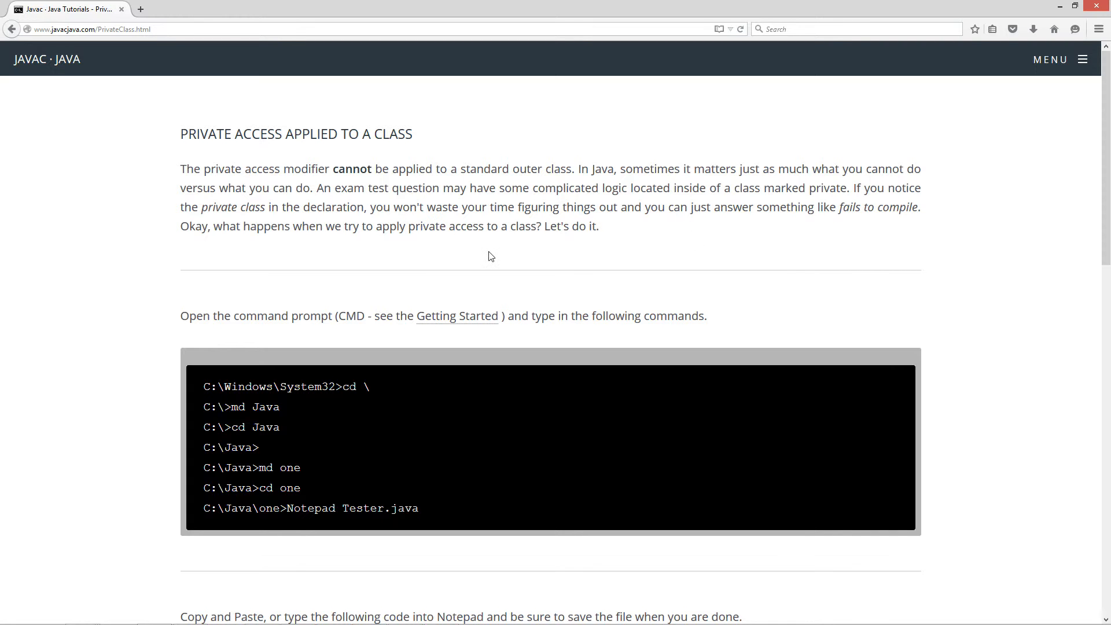
mouse_move(335, 245)
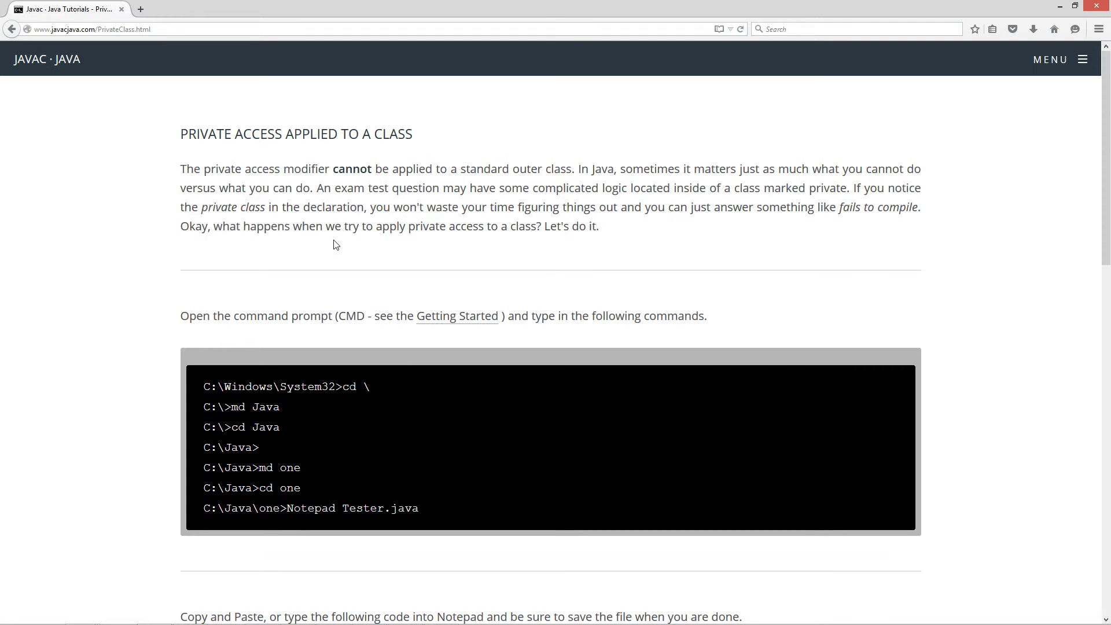
mouse_move(1007, 43)
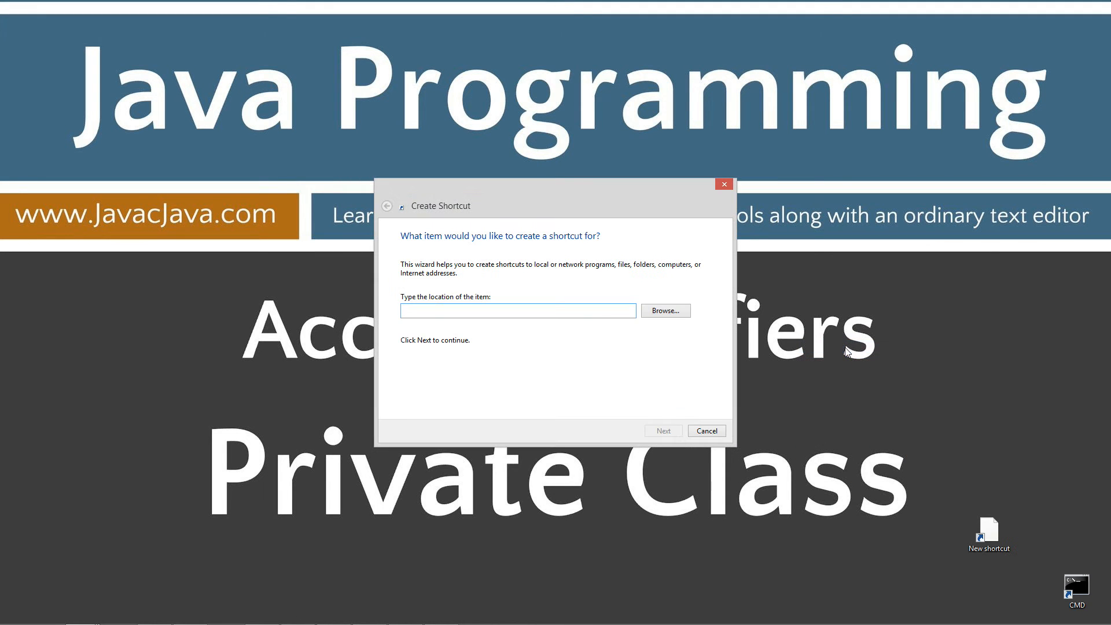
Step: Accept the shortcut name cmd (2) and finish the Create Shortcut wizard
click(662, 431)
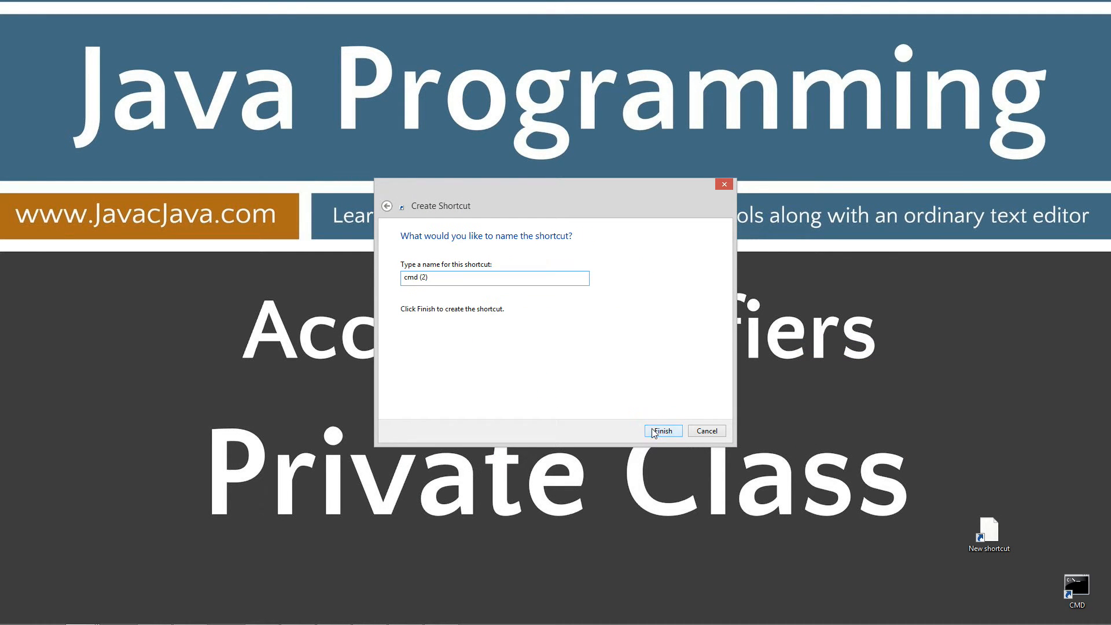
click(661, 431)
text(javac)
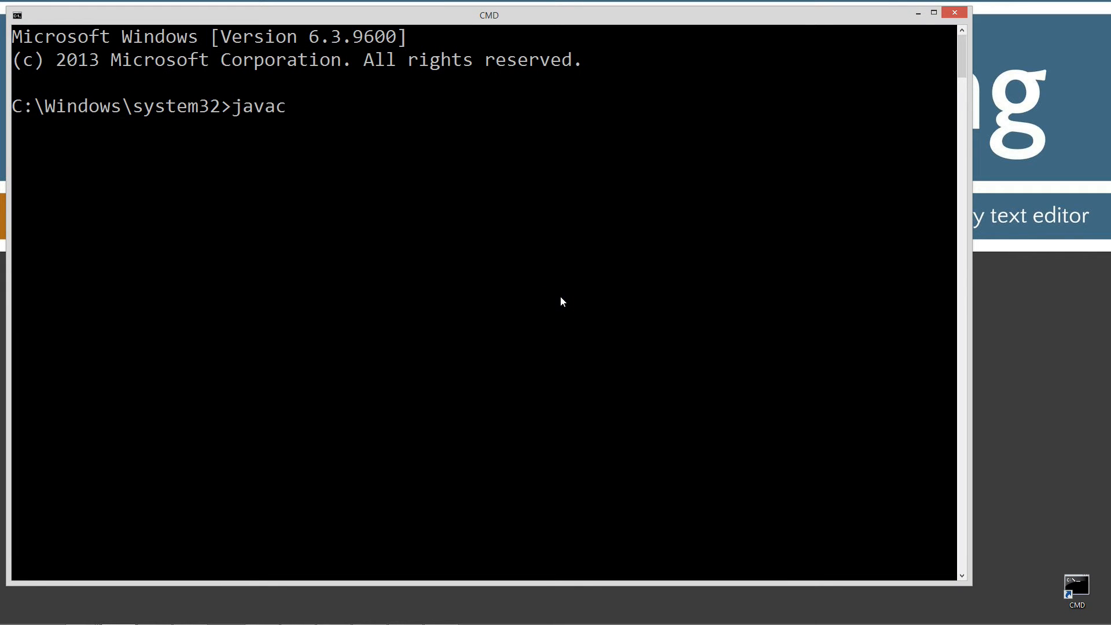
Step: Run javac to list its usage options, then enter cls to clear the screen
key(Return)
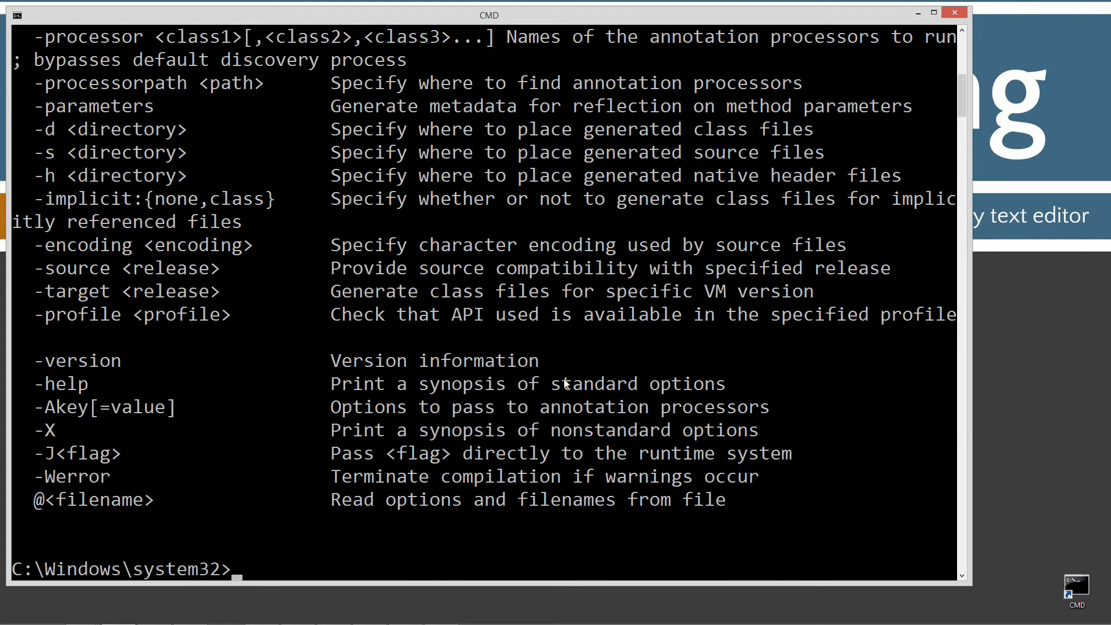
mouse_move(404, 405)
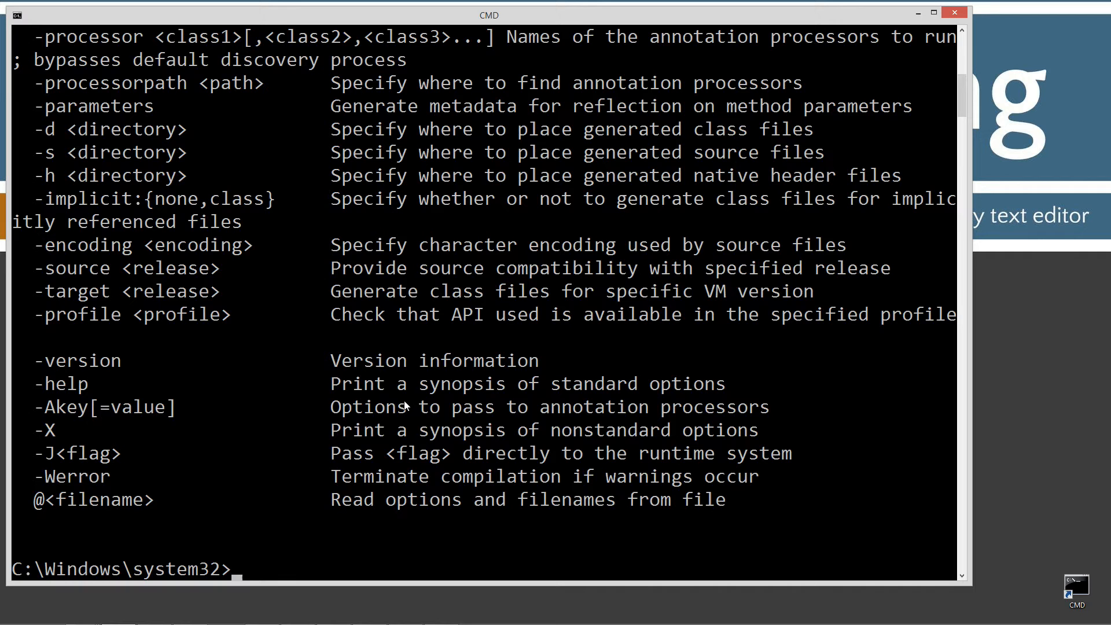
text(cls)
text(cd \)
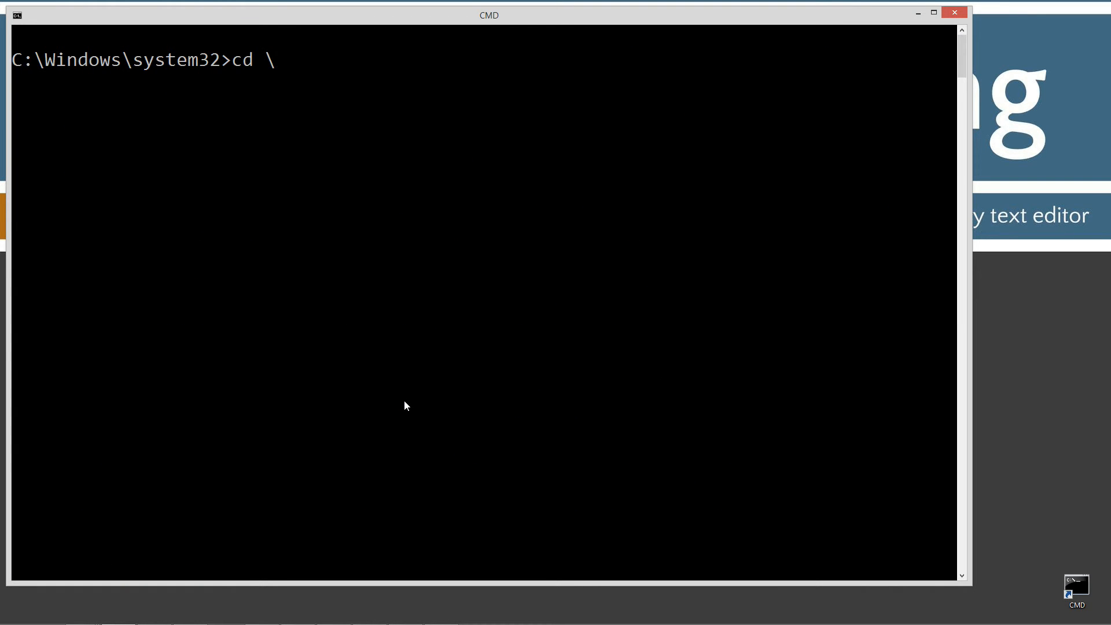
Step: Go to C:\, make the Java folder and the one folder inside it, and move into C:\Java\one
key(Return)
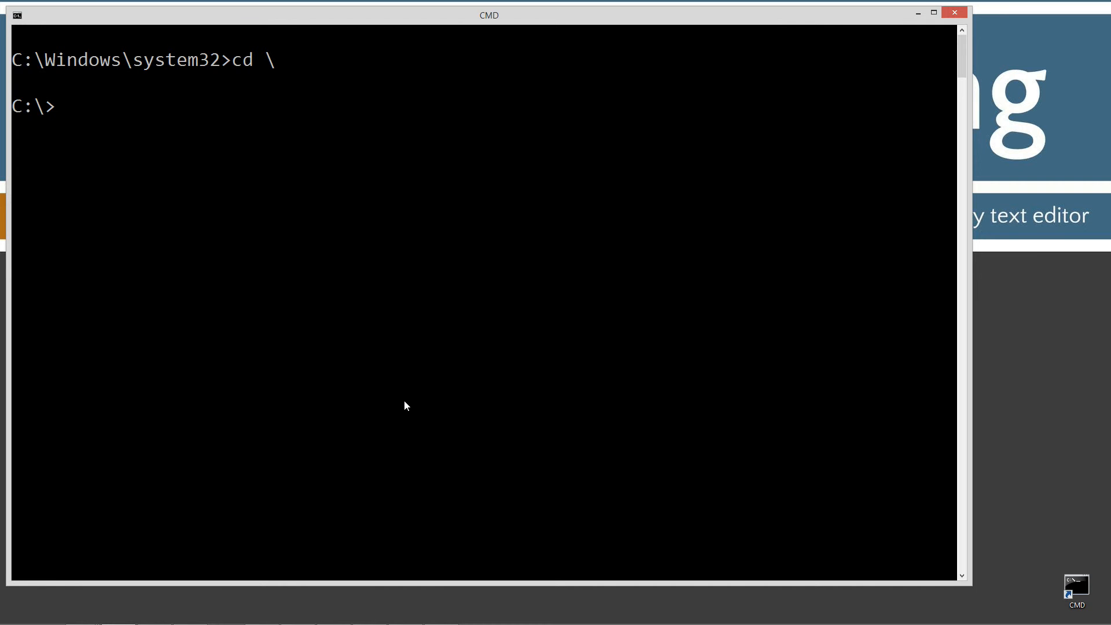
text(md Ja)
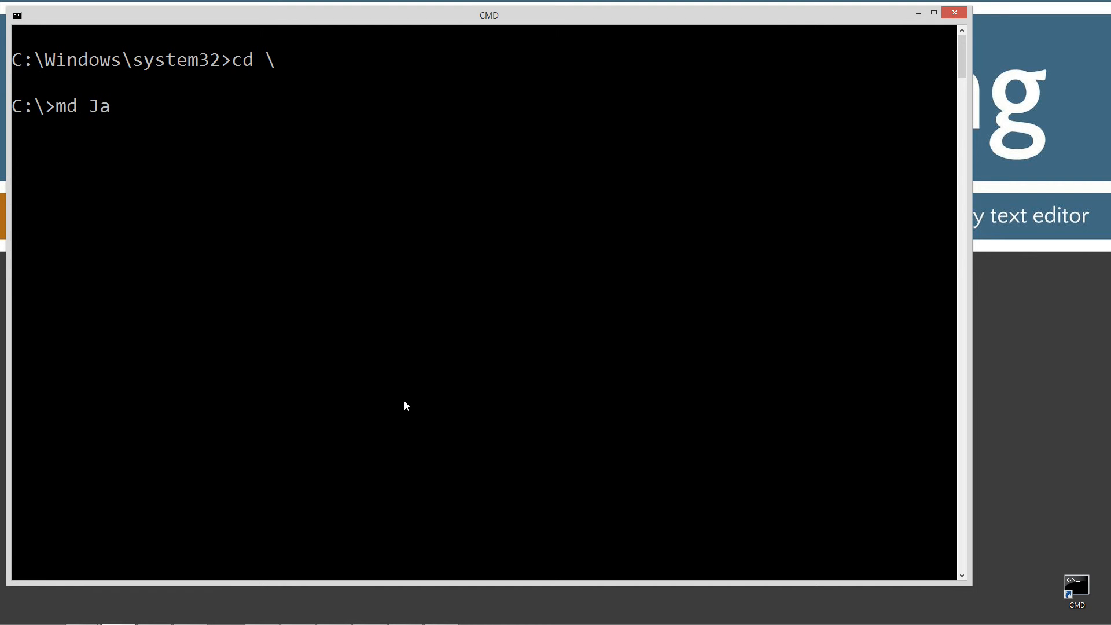
text(va)
text(cd Jv)
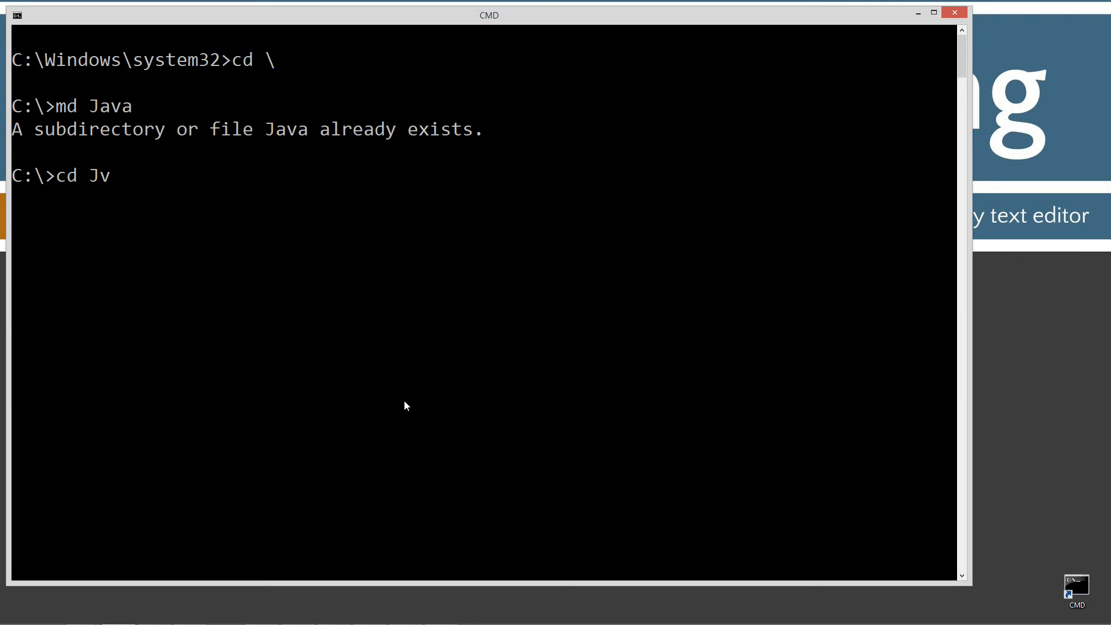
text(ava)
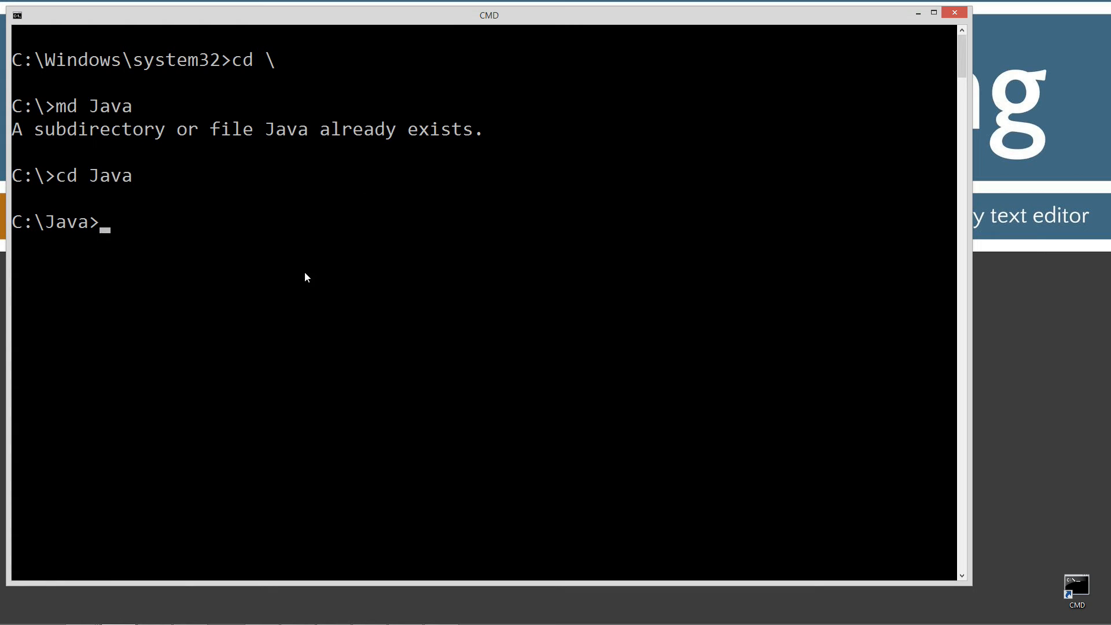
mouse_move(90, 259)
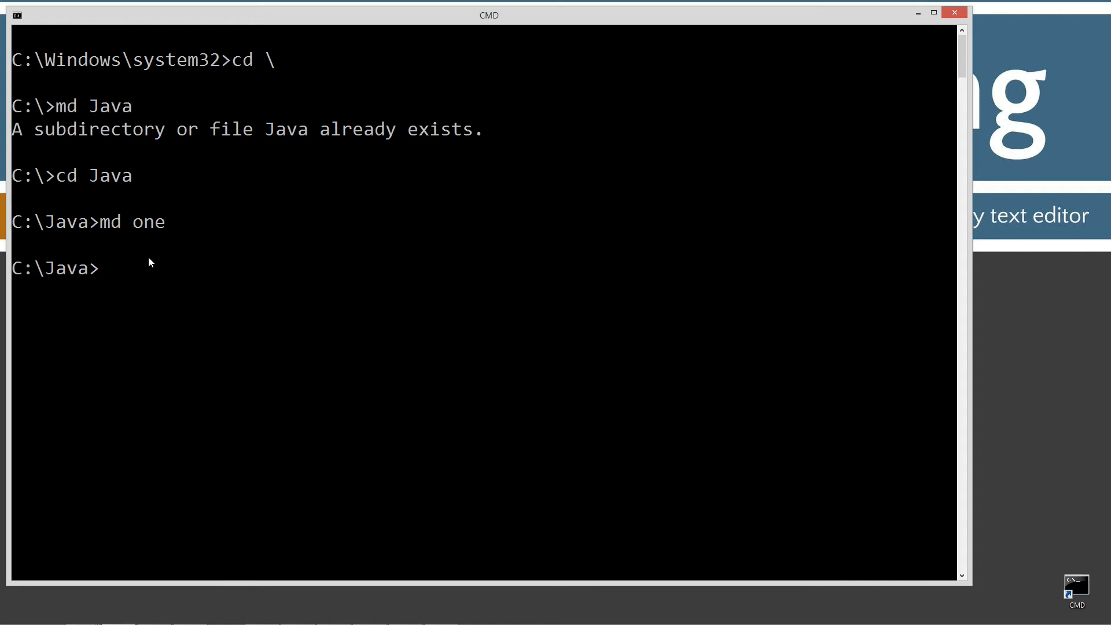
text(cd one)
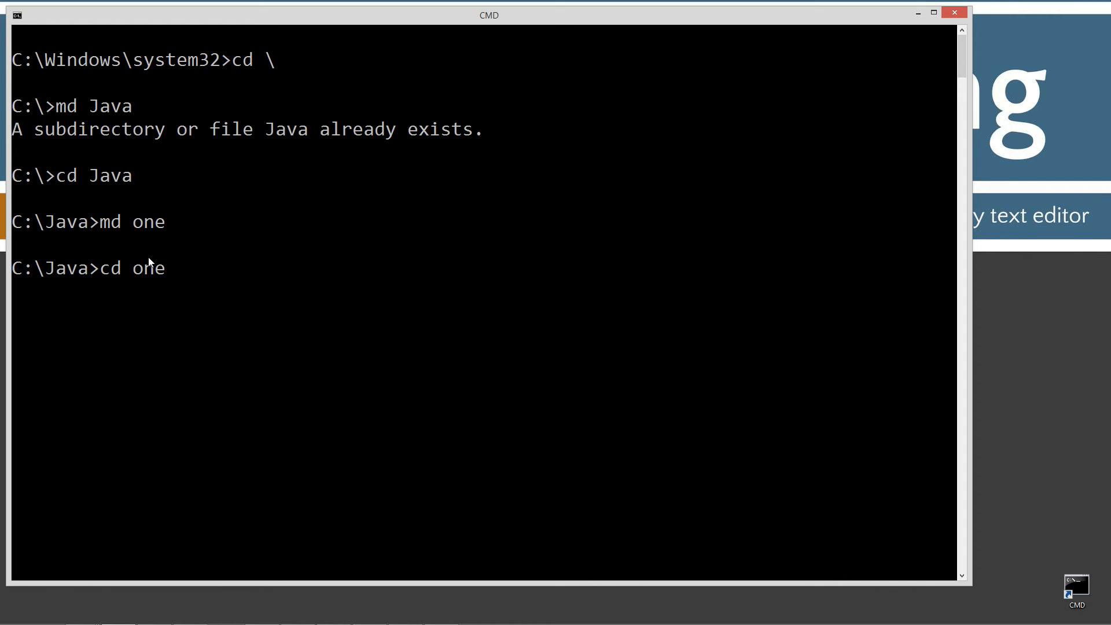
key(Return)
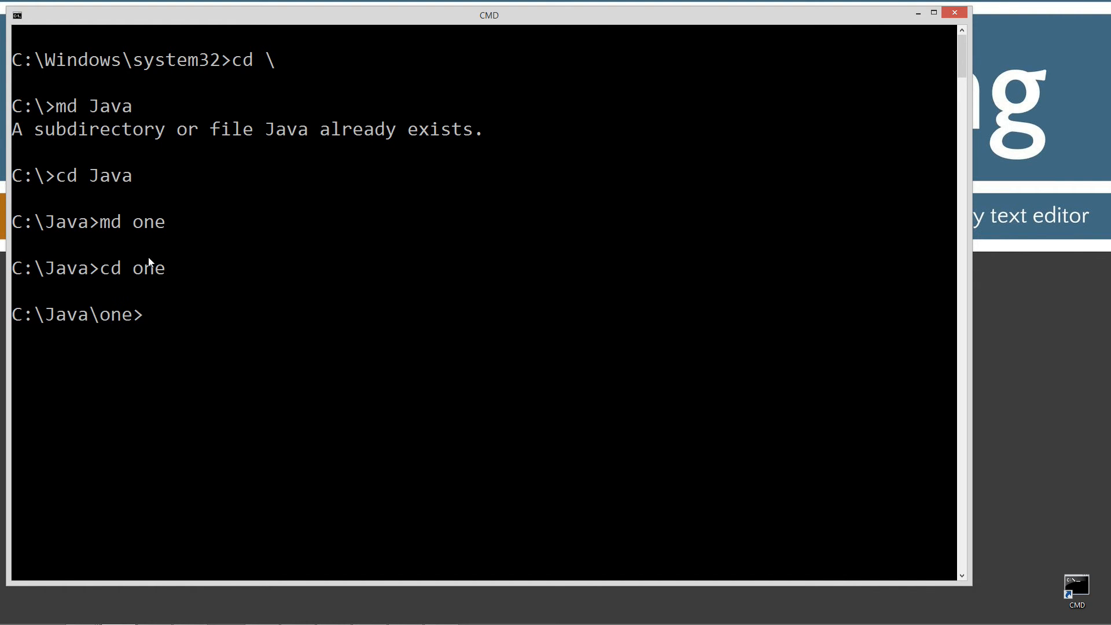
Step: Enter 'notepad Tester' at the prompt to create the source file
text(notepad T)
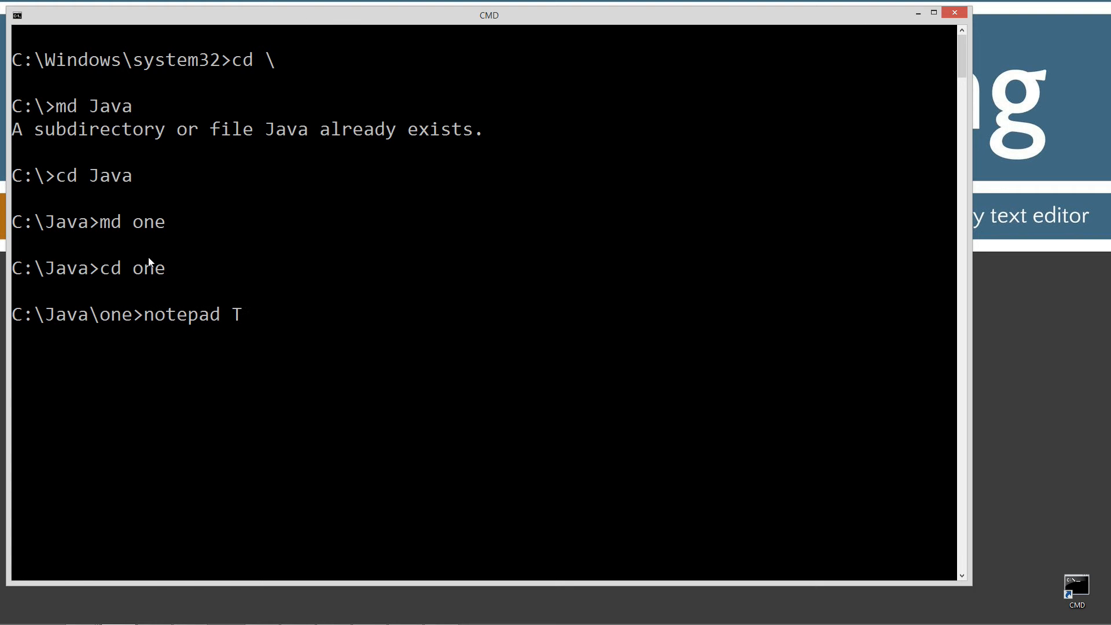
text(ester)
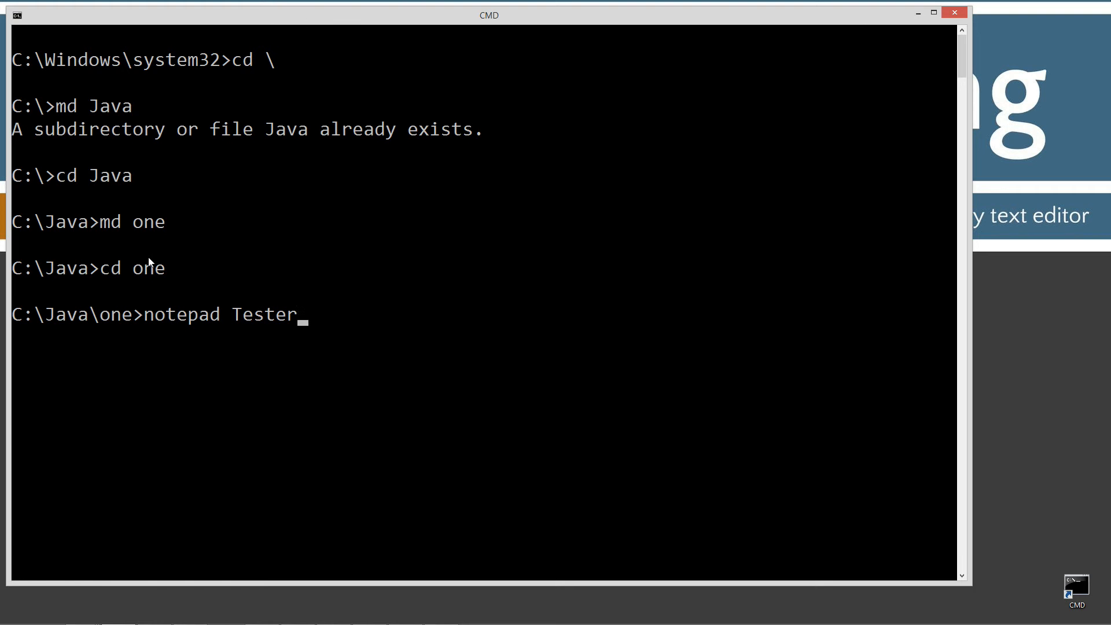
Step: Create Tester.java in Notepad with 'package one;' and 'private class Tester { }'
key(Return)
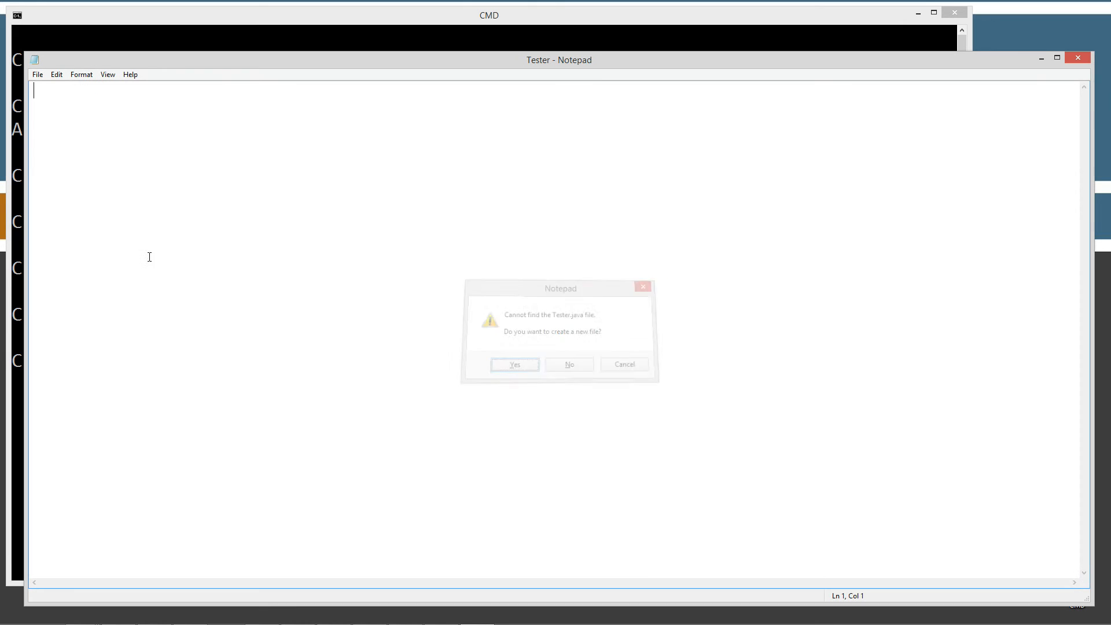
click(514, 364)
text(package one;)
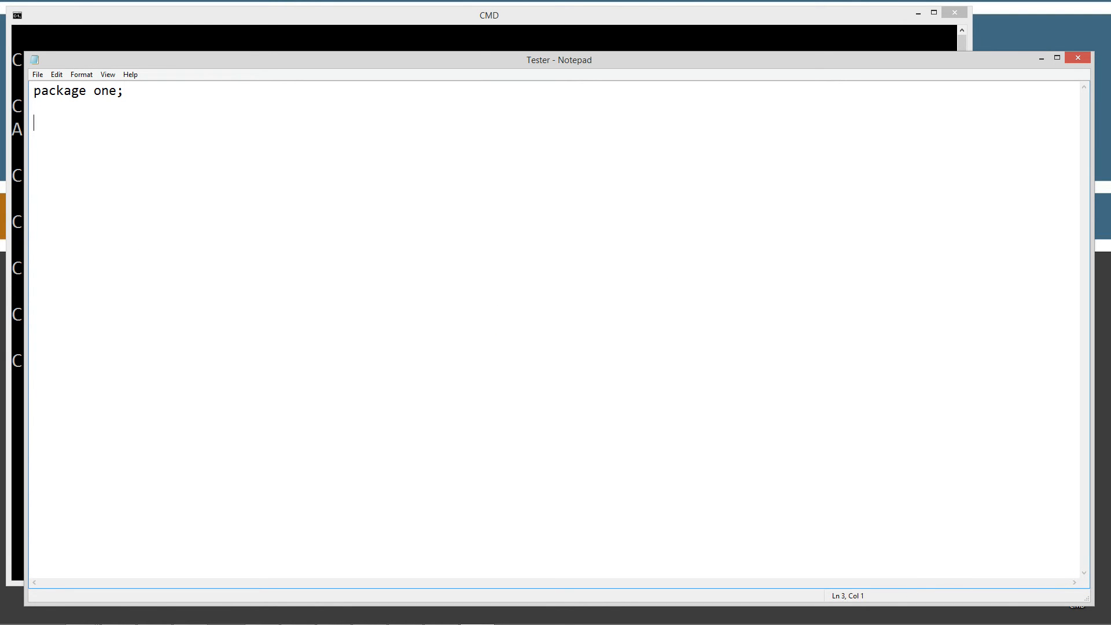
text(pri)
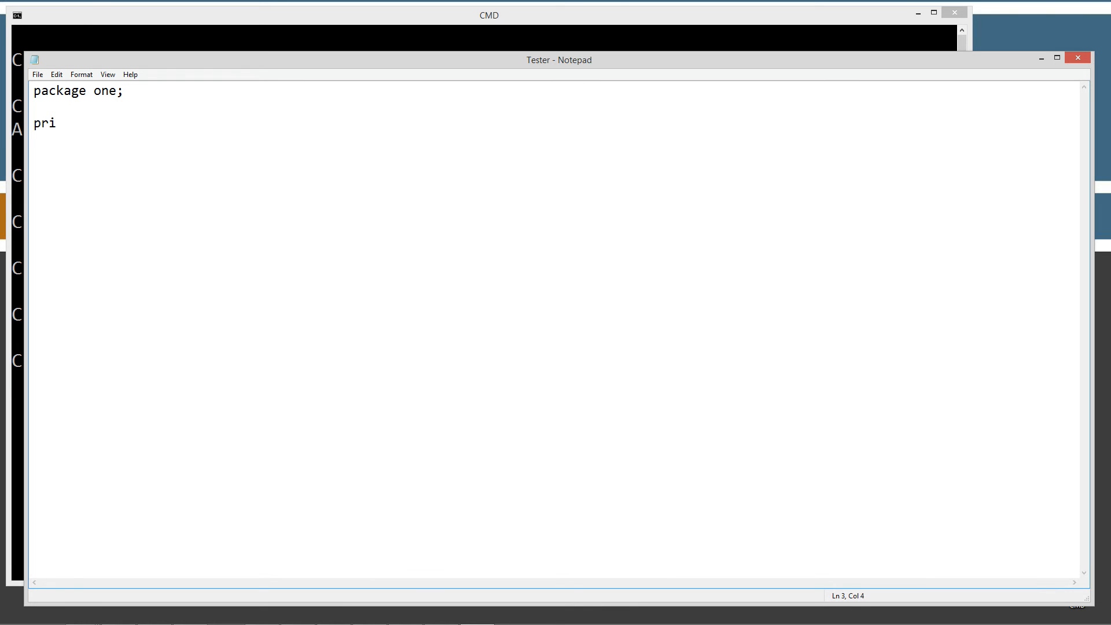
text(vate)
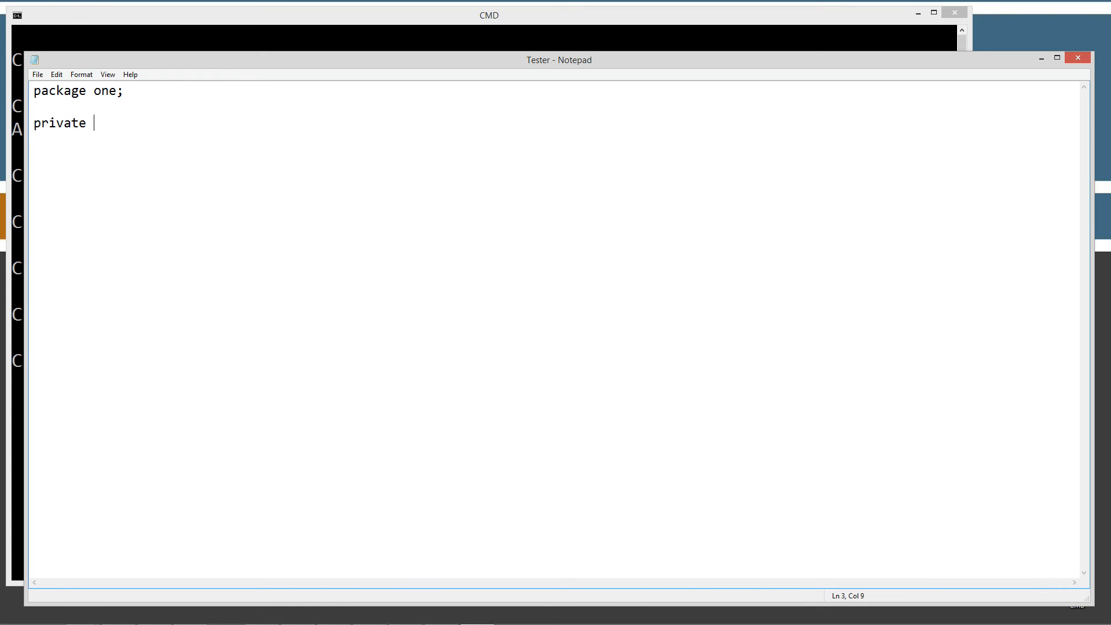
text(class Test)
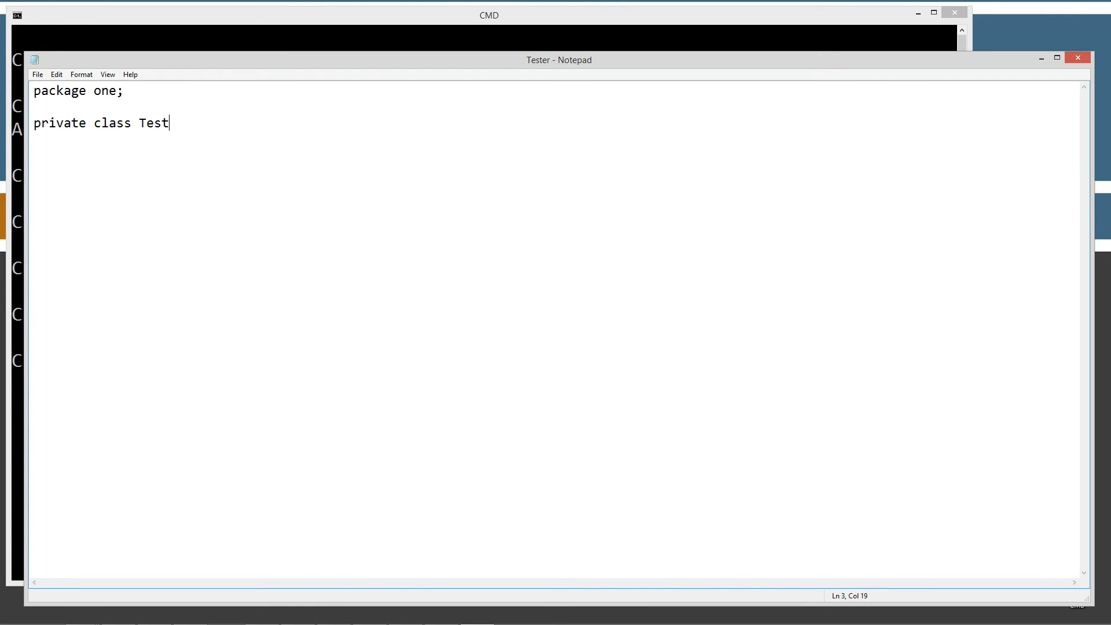
text(er)
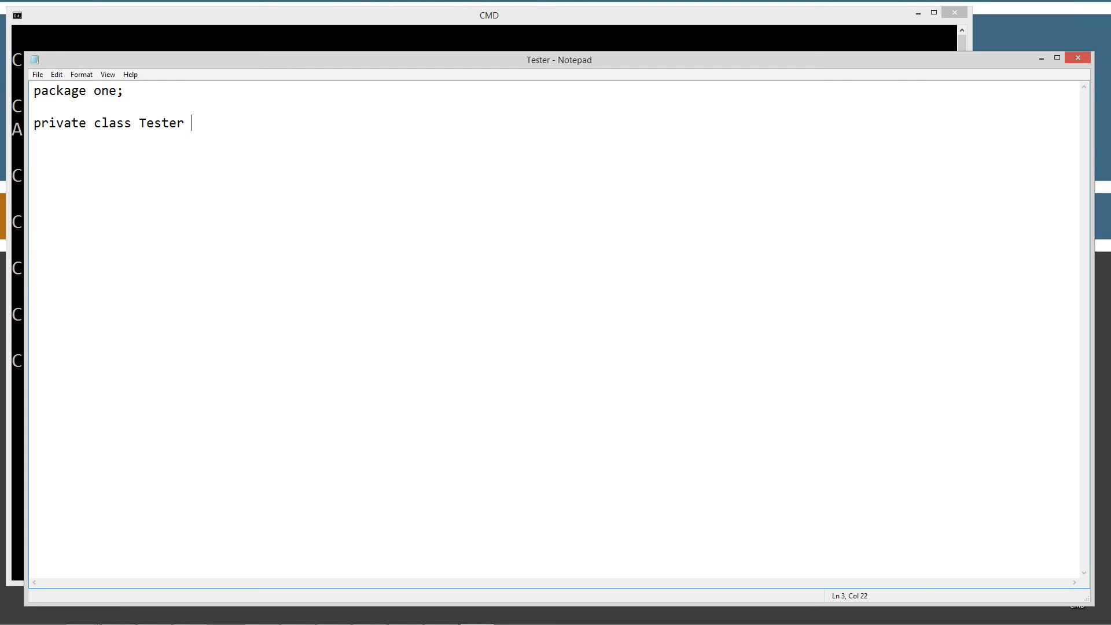
text({ })
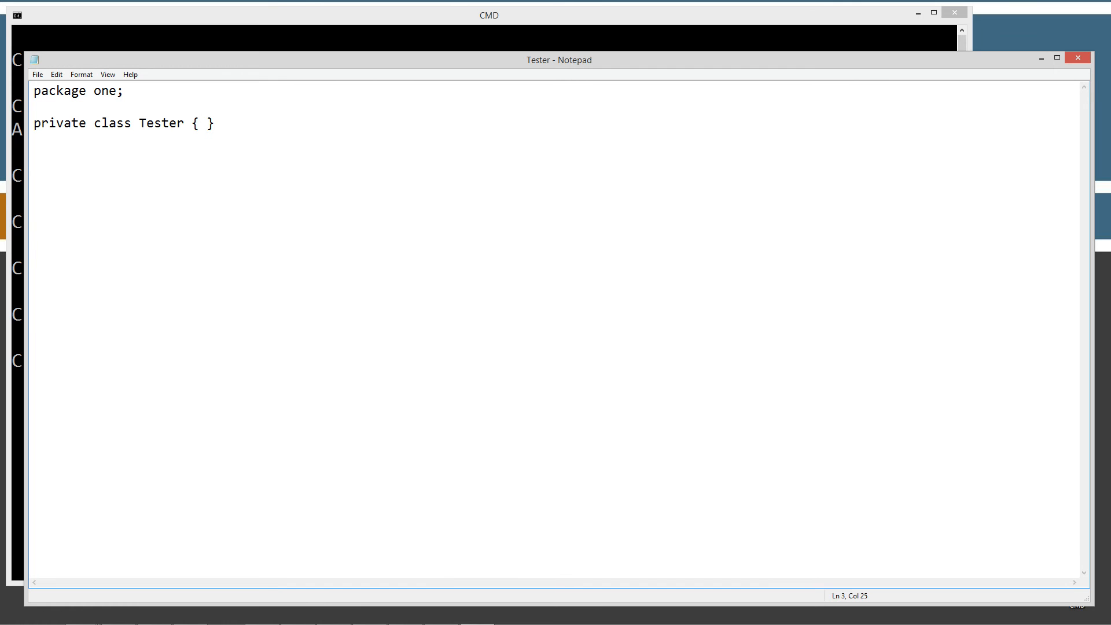
Step: Highlight the class declaration and the word private
click(37, 74)
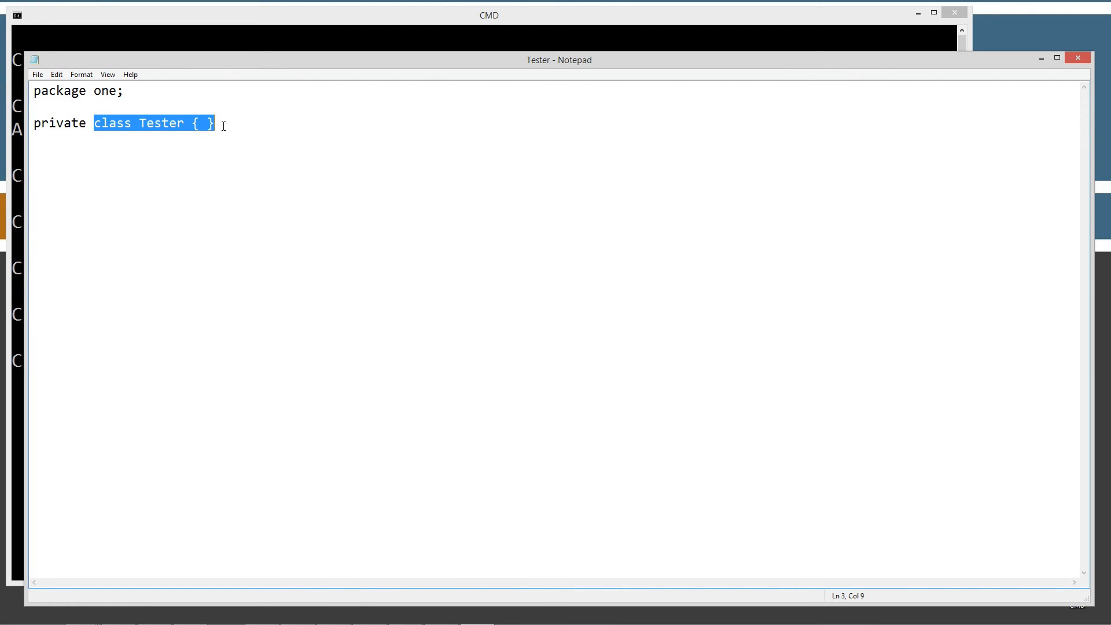
mouse_move(83, 137)
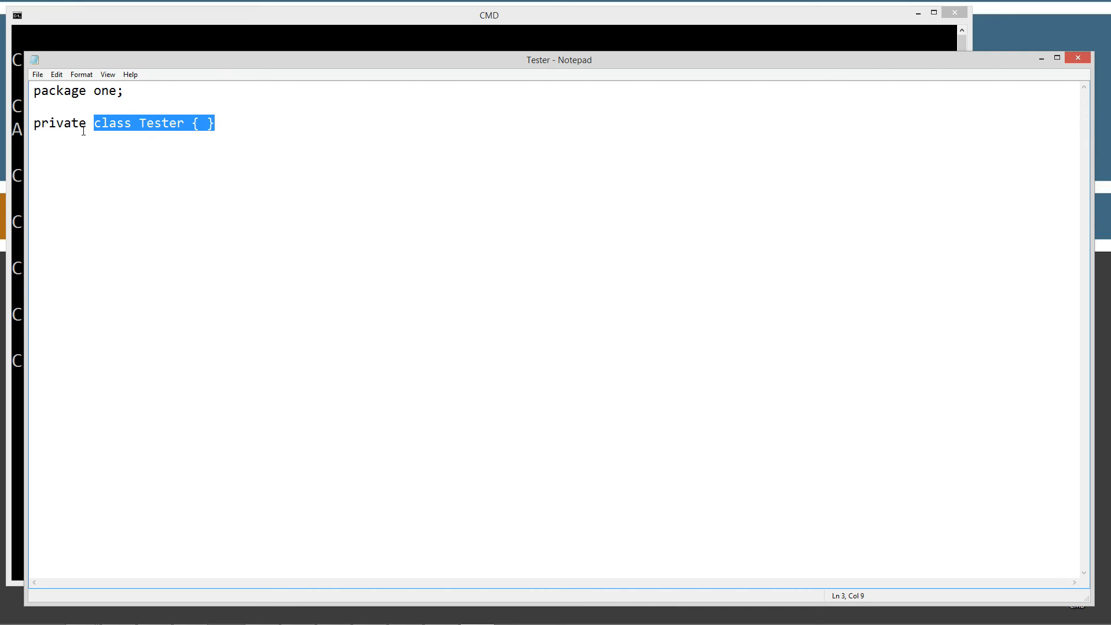
double_click(59, 122)
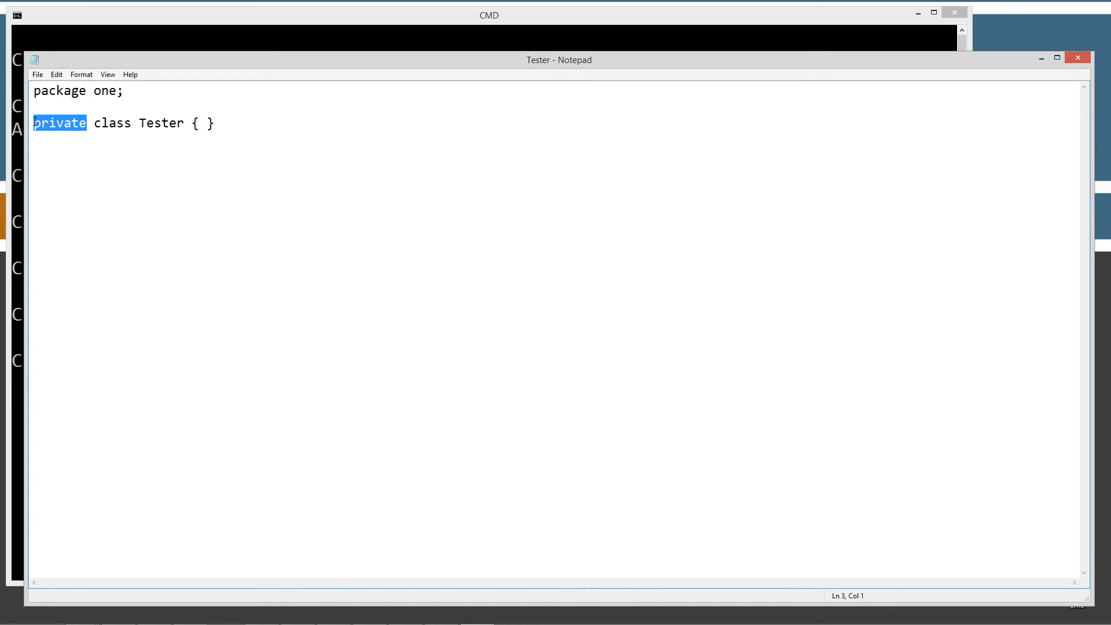
mouse_move(127, 42)
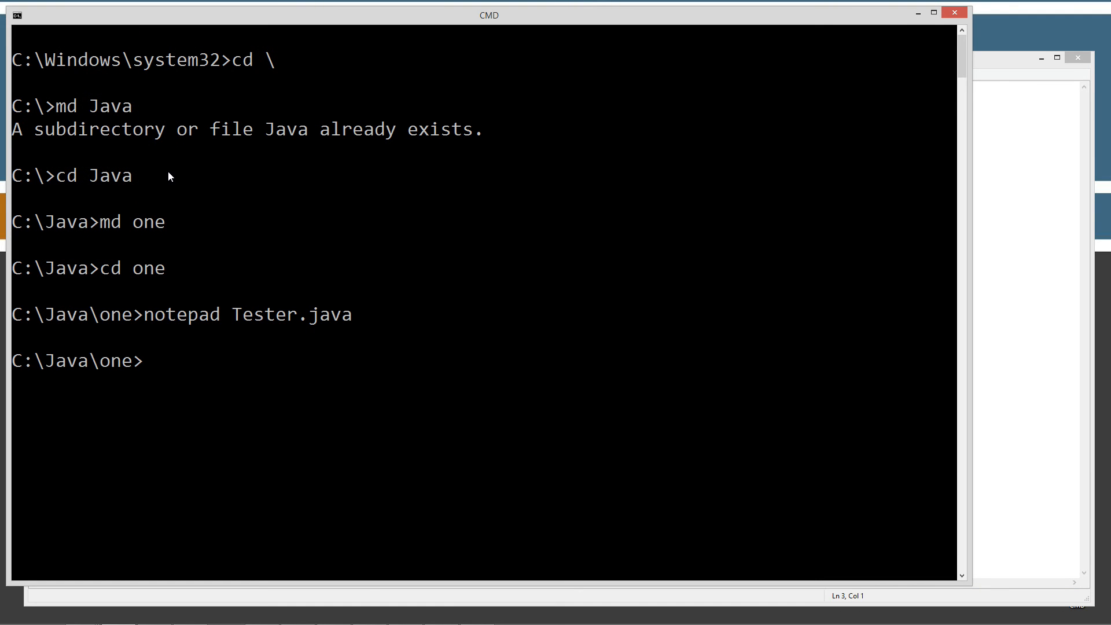
Step: Compile with javac Tester.java, producing 'modifier private not allowed here'
text(javac Tester.java)
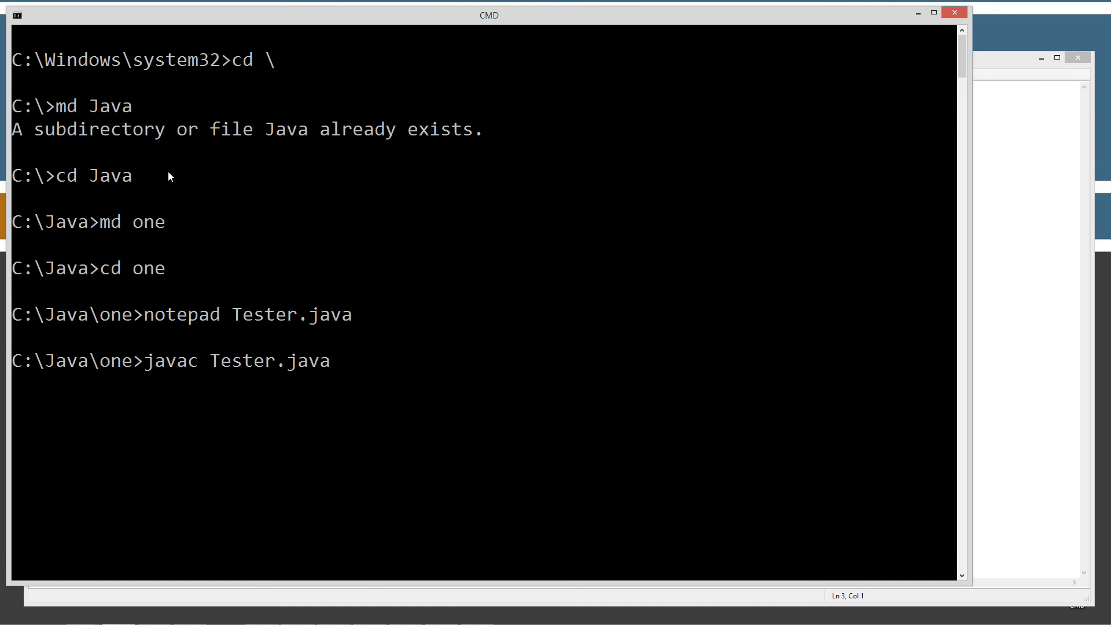
key(Return)
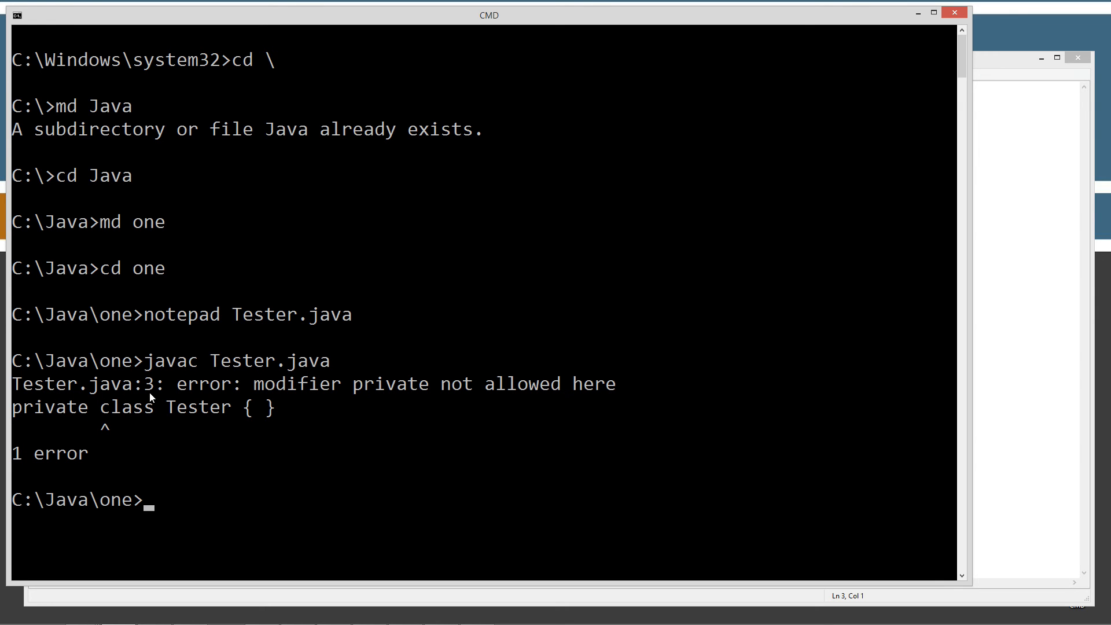
mouse_move(254, 396)
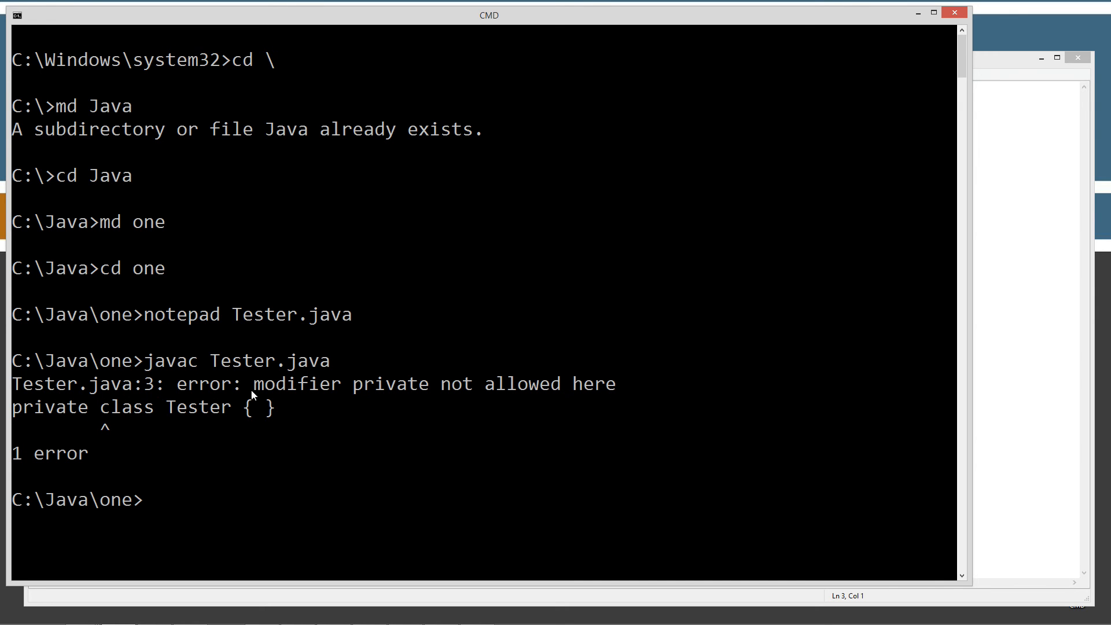
mouse_move(558, 396)
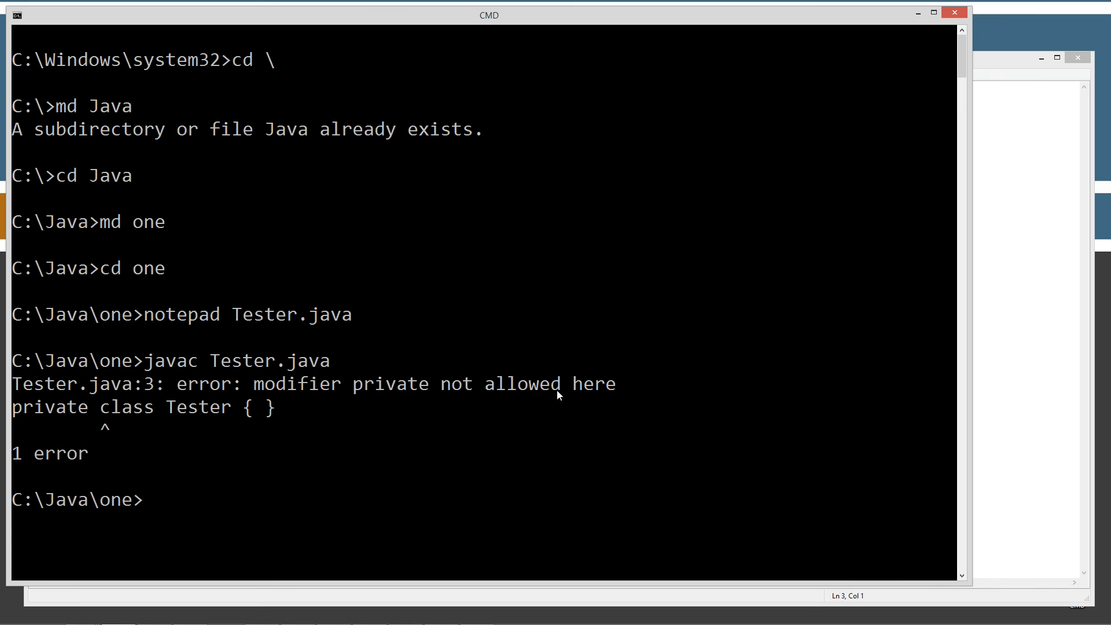
mouse_move(227, 431)
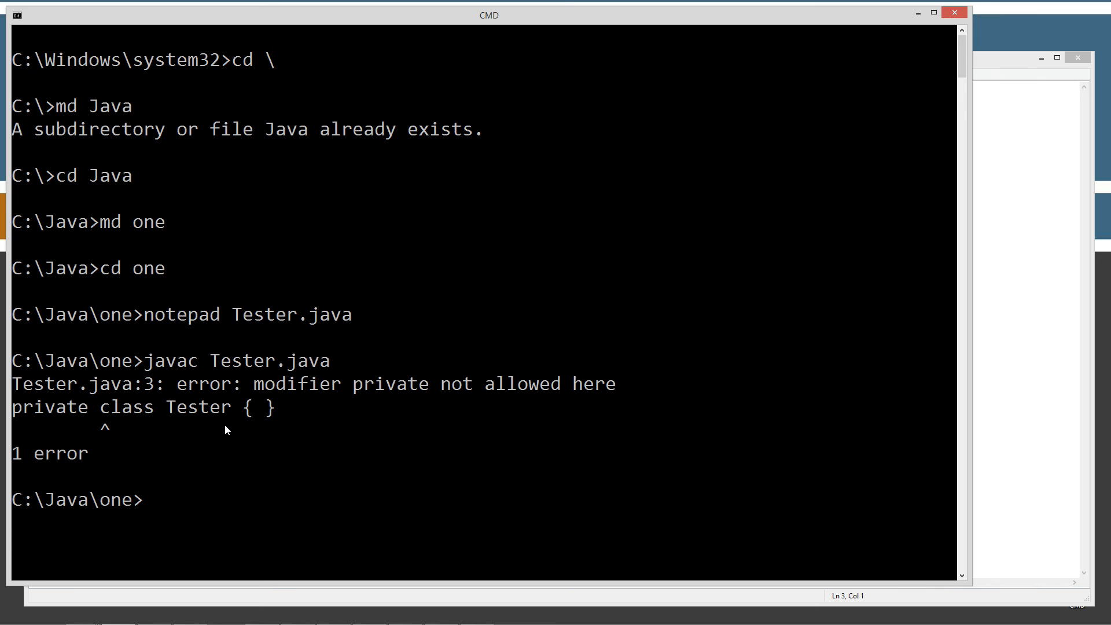
mouse_move(130, 431)
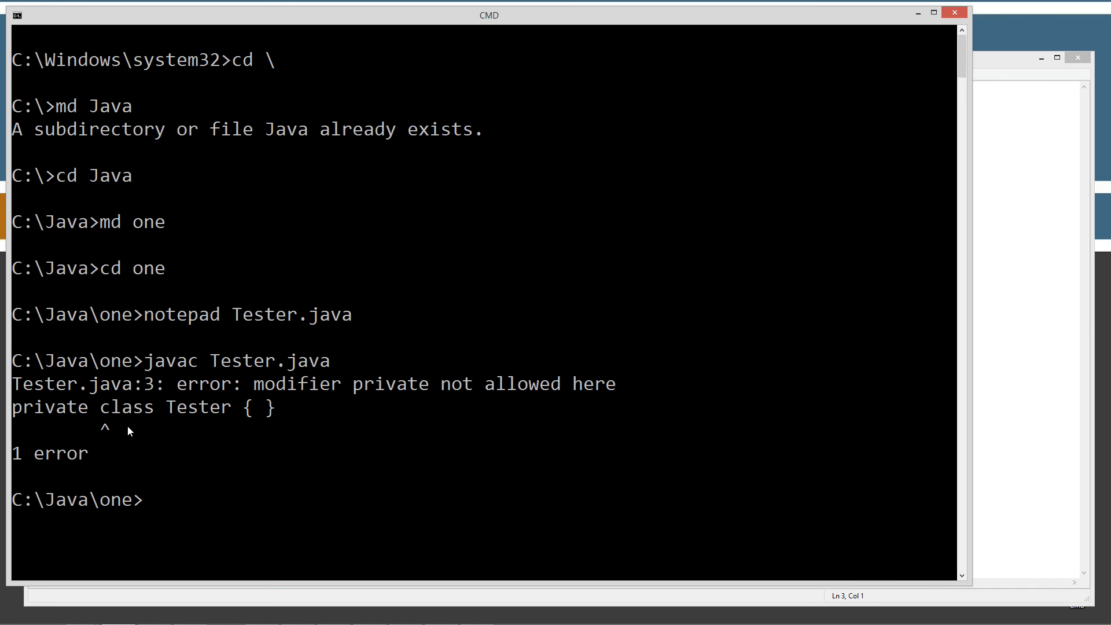
mouse_move(30, 421)
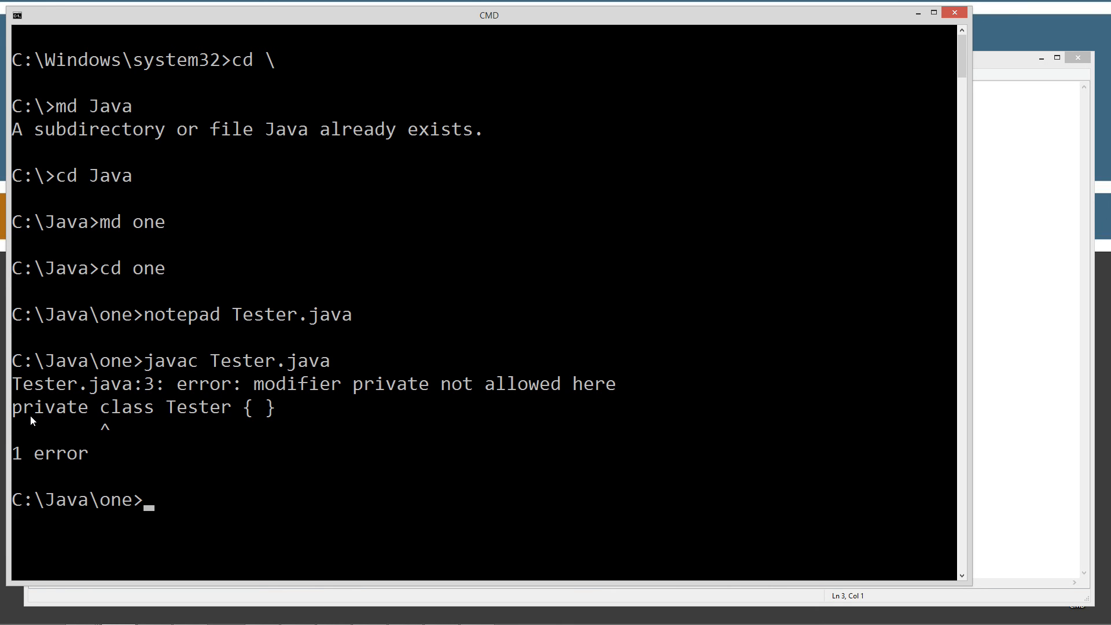